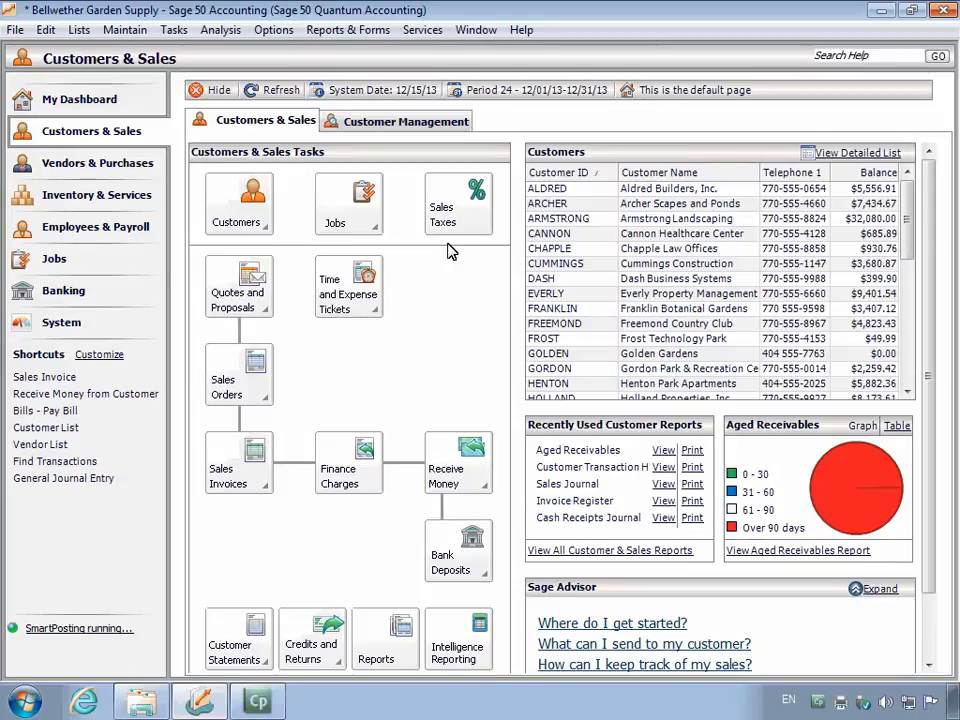
mouse_move(448, 251)
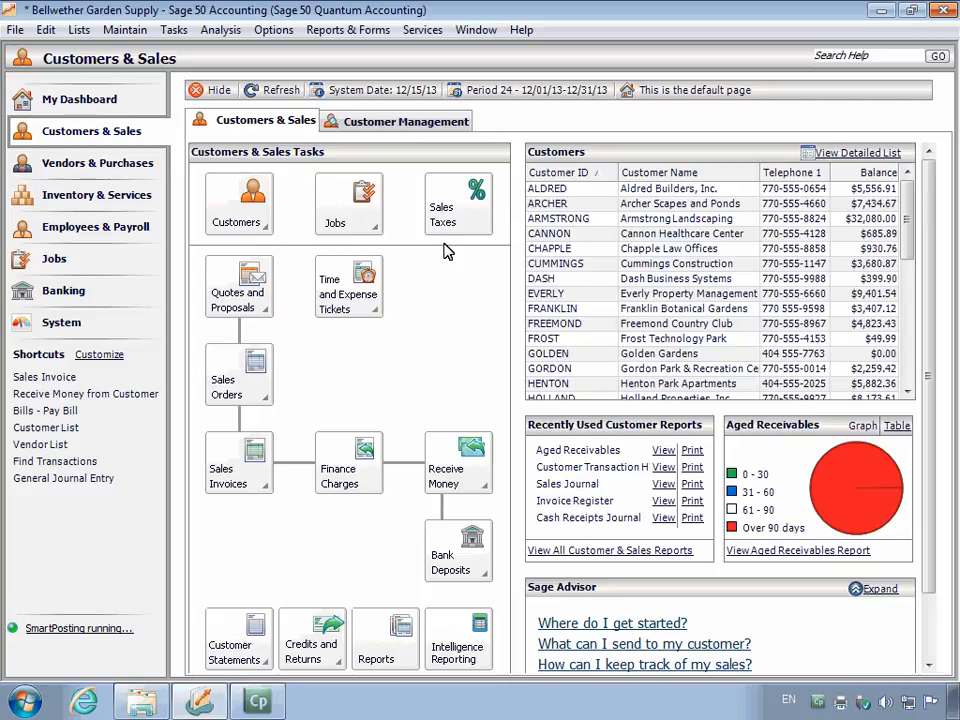
Change the current accounting period from December 2013 to 01 - Jan 2012
click(528, 90)
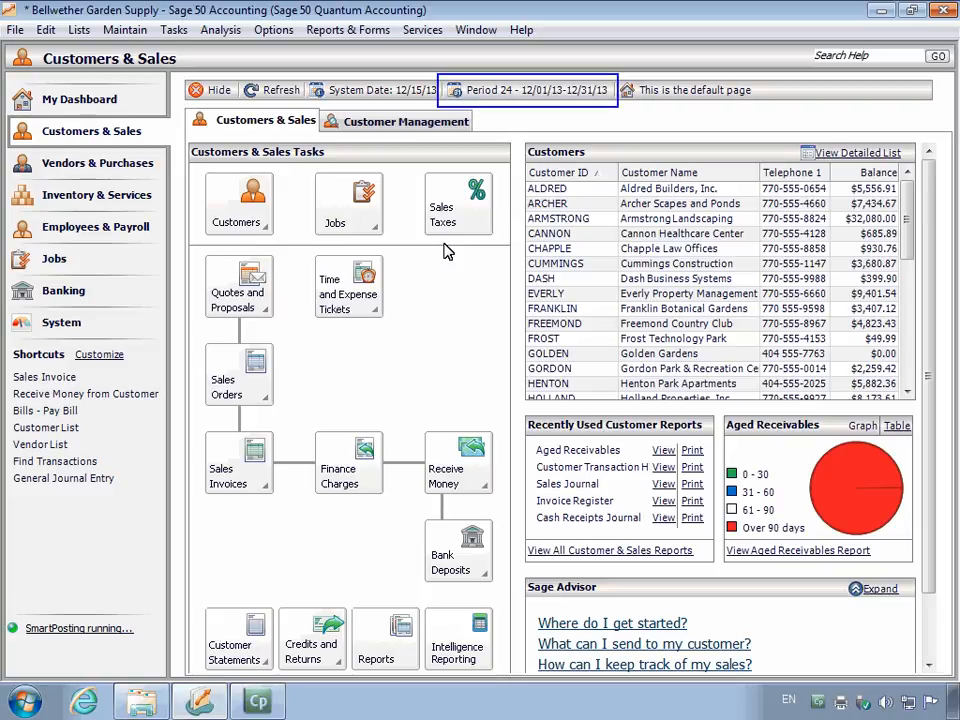
click(528, 90)
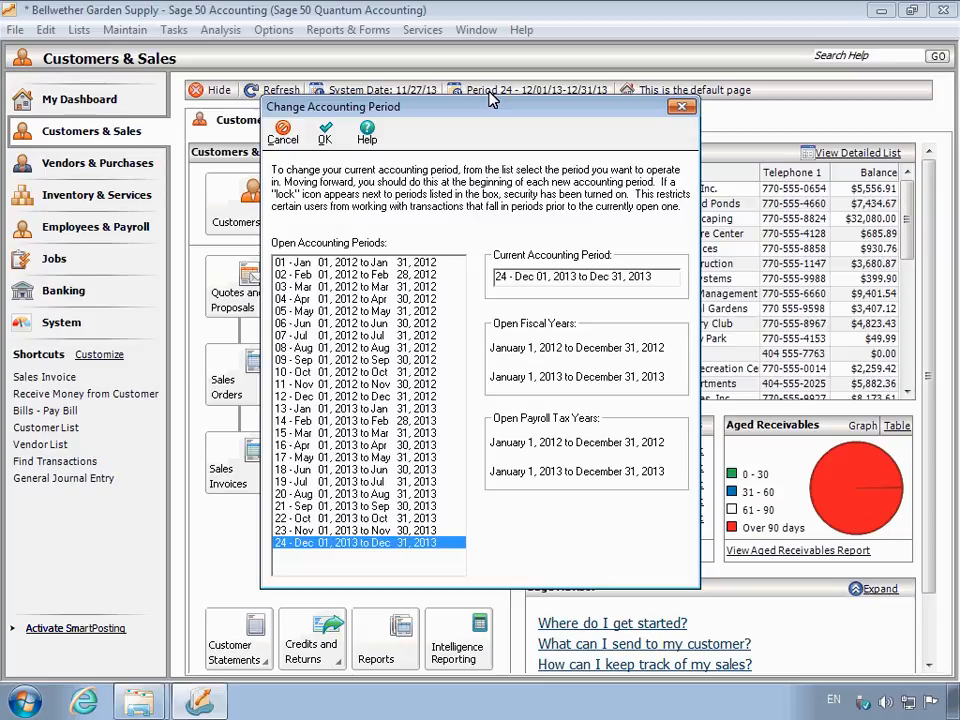
click(324, 131)
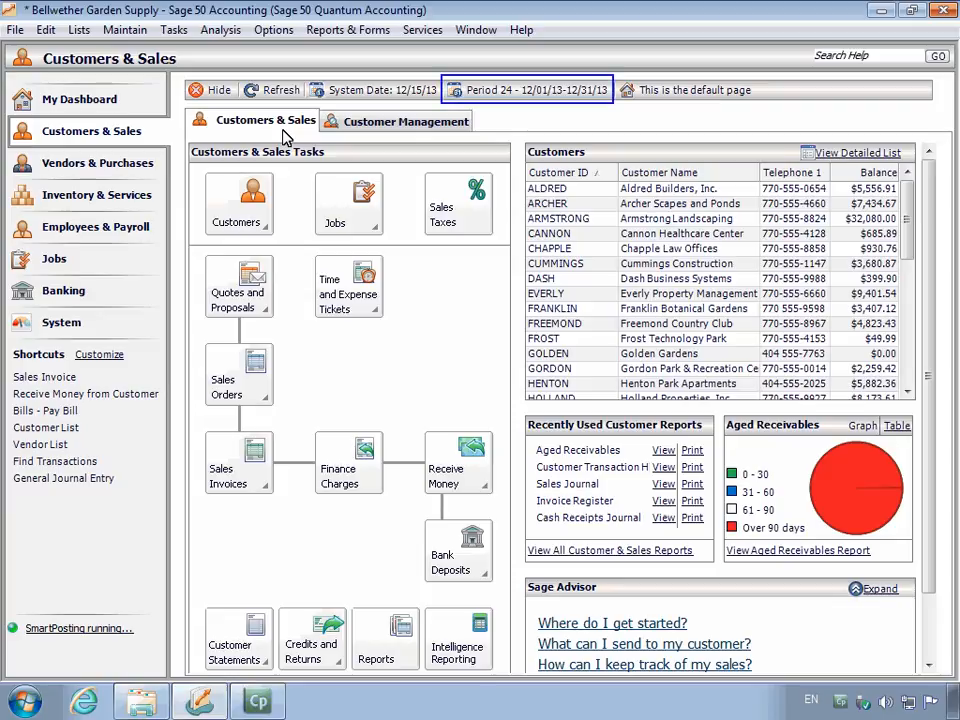
mouse_move(557, 90)
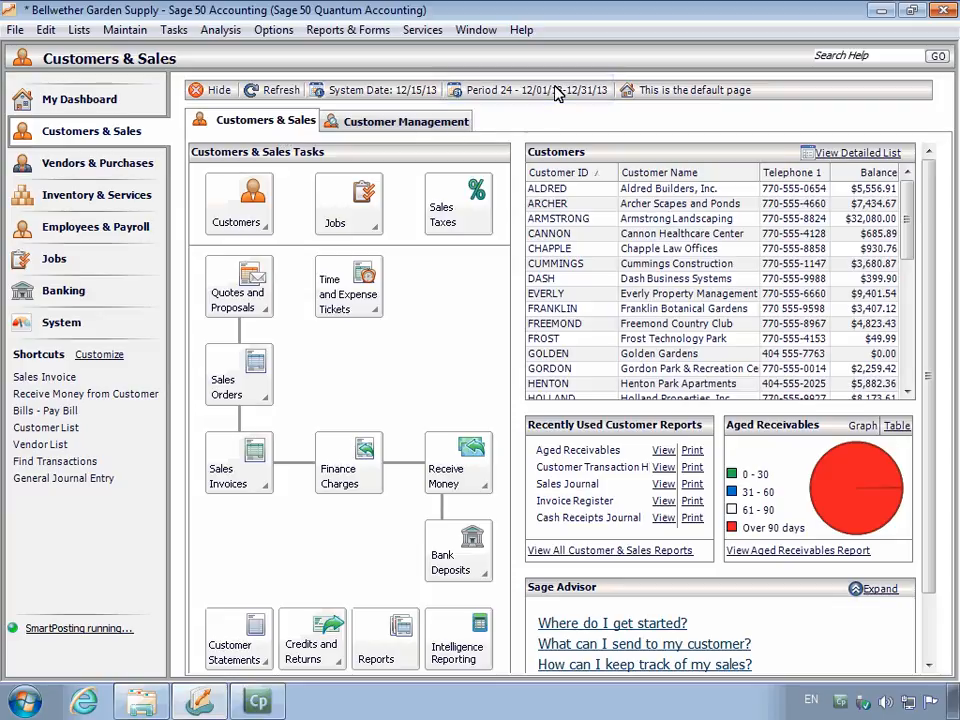
click(487, 90)
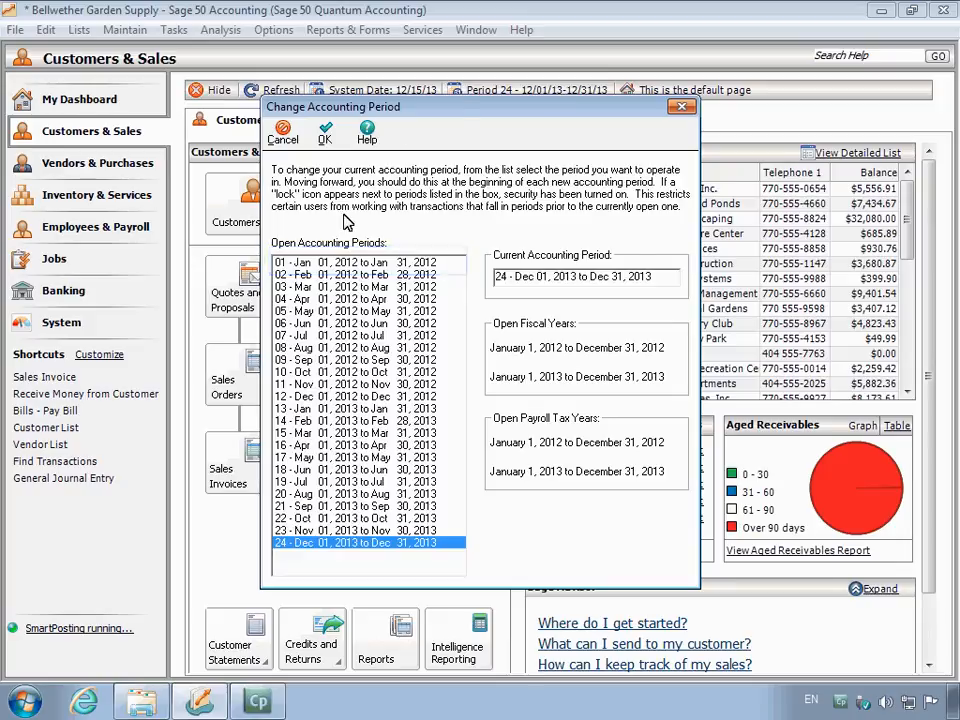
click(370, 262)
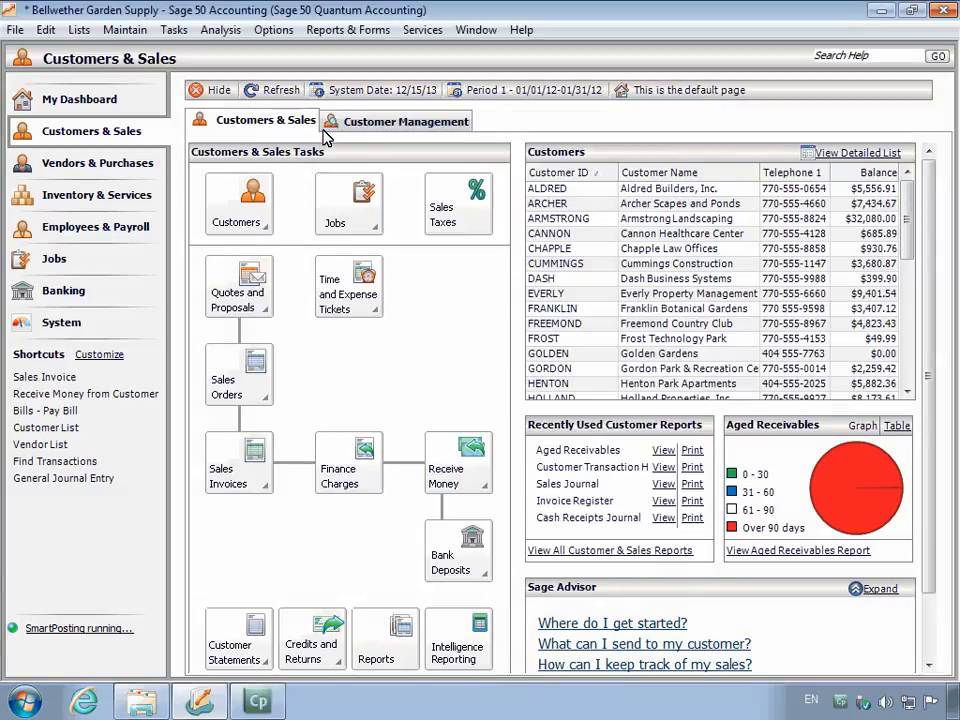
mouse_move(15, 30)
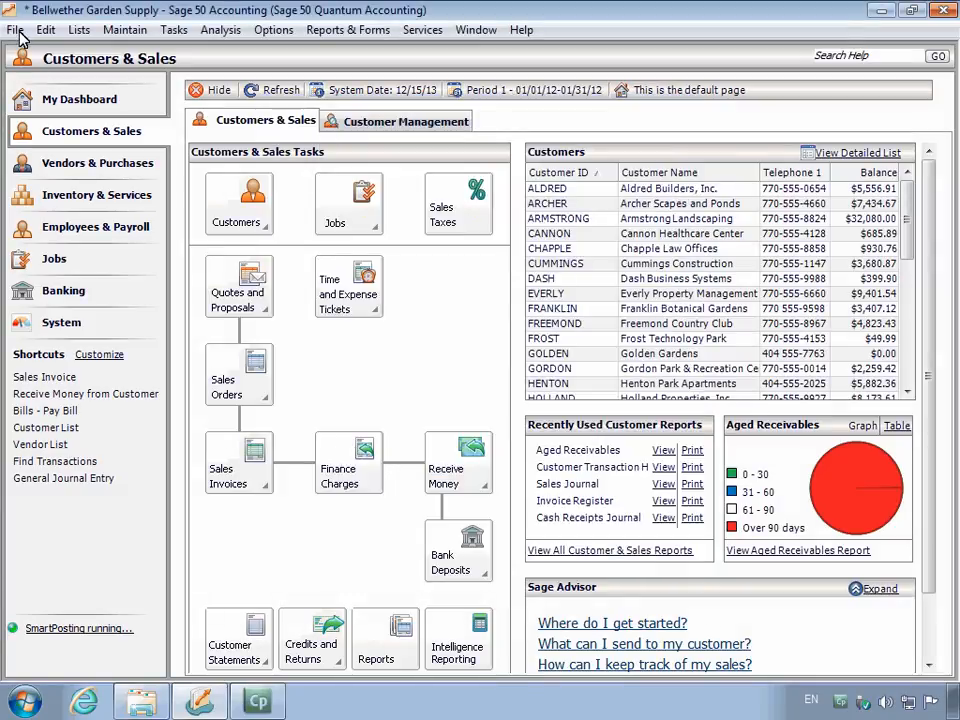
Run Data Verification with Both Tests, saving a backup first, for zero data errors
click(14, 29)
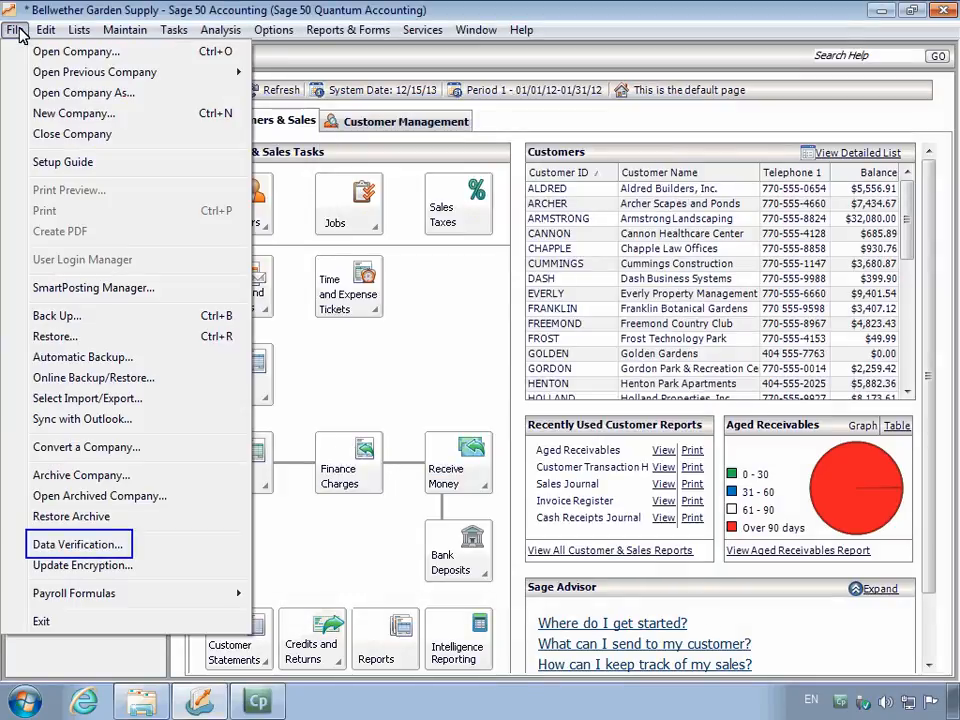
mouse_move(95, 549)
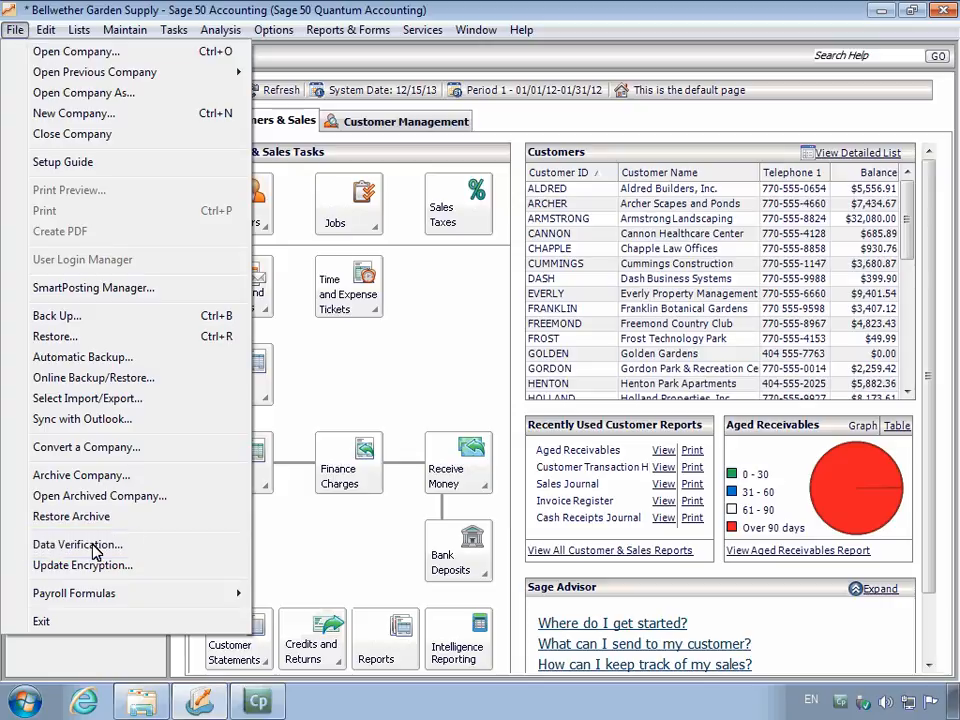
click(77, 544)
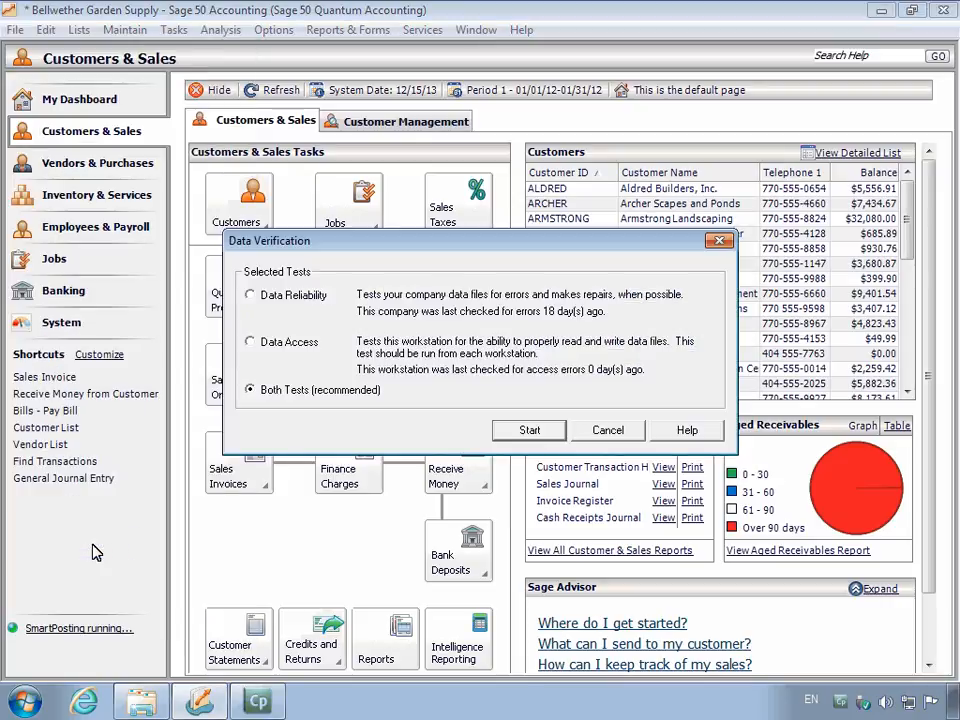
click(250, 389)
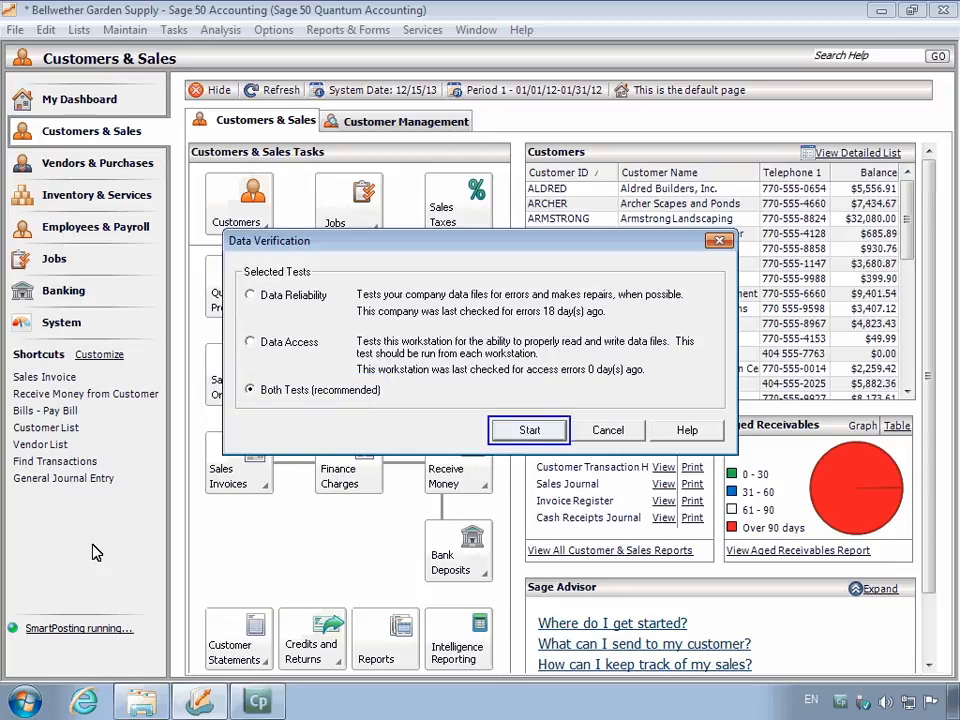
click(528, 430)
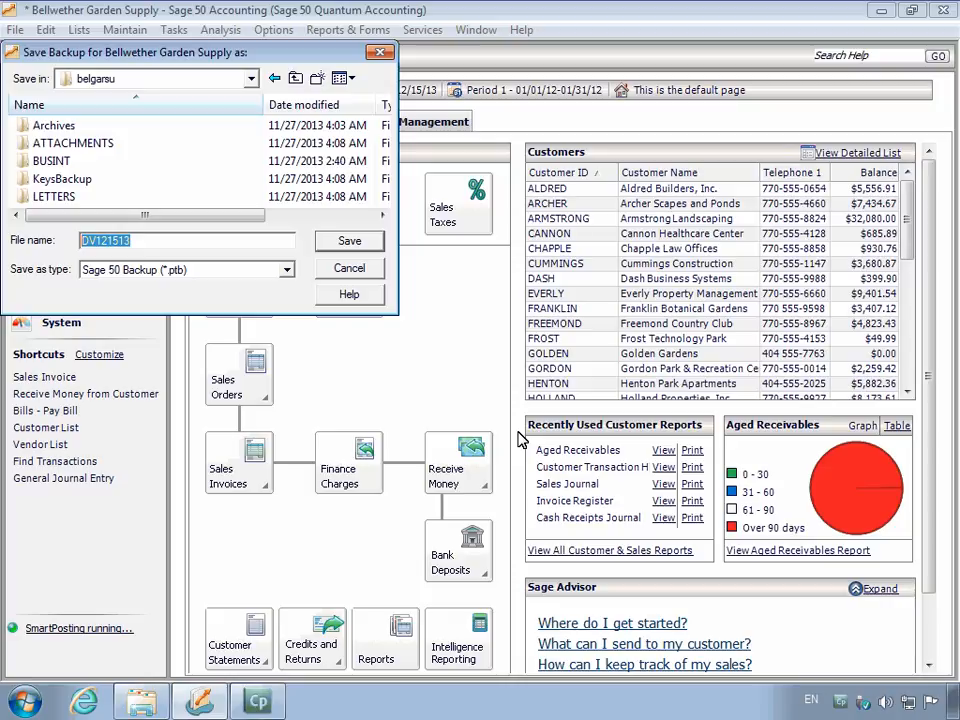
click(185, 240)
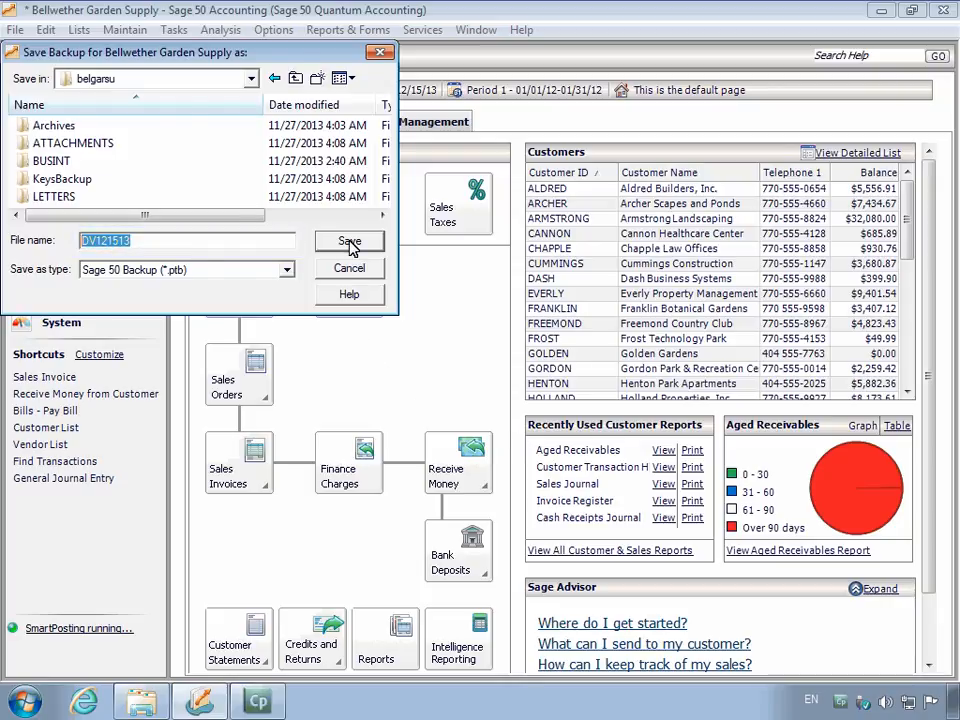
click(349, 244)
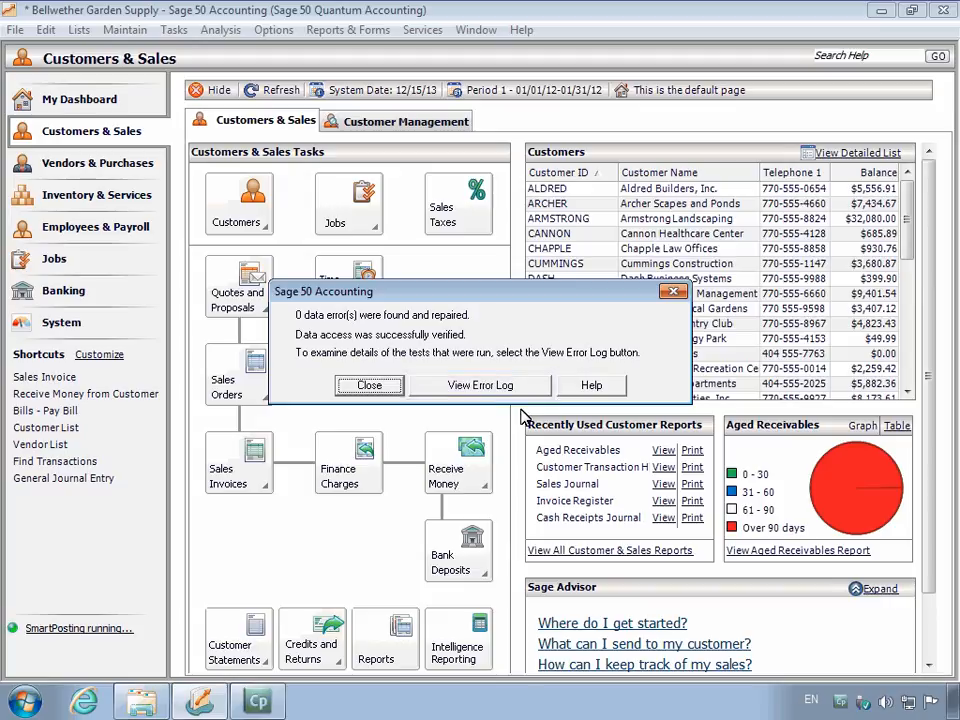
Dismiss the results and set the period back to 24 - Dec 2013, skipping review
click(368, 385)
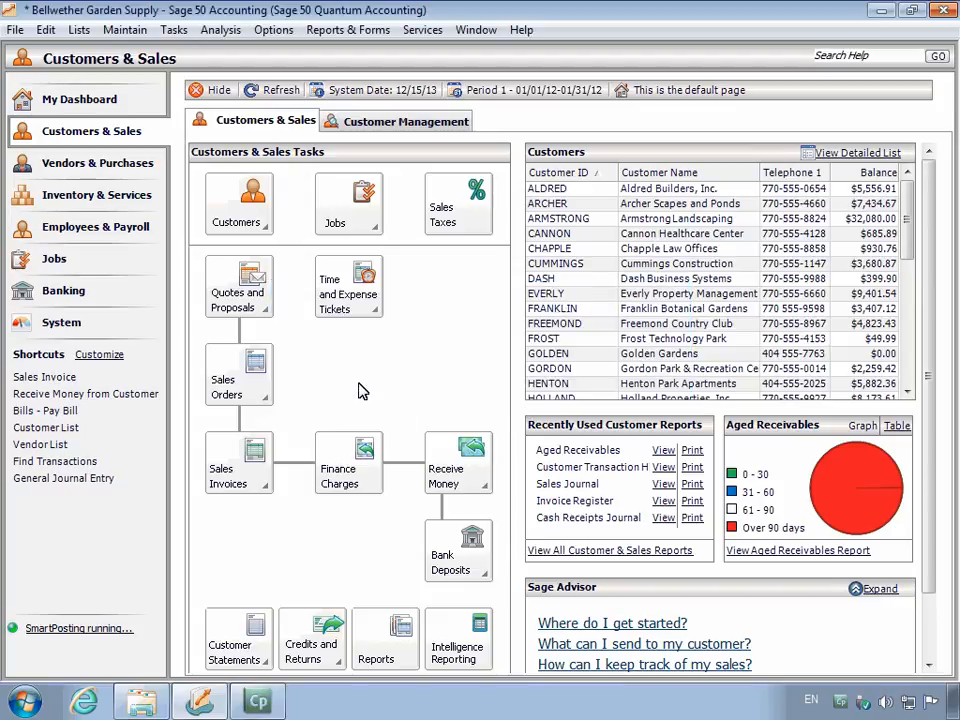
click(525, 90)
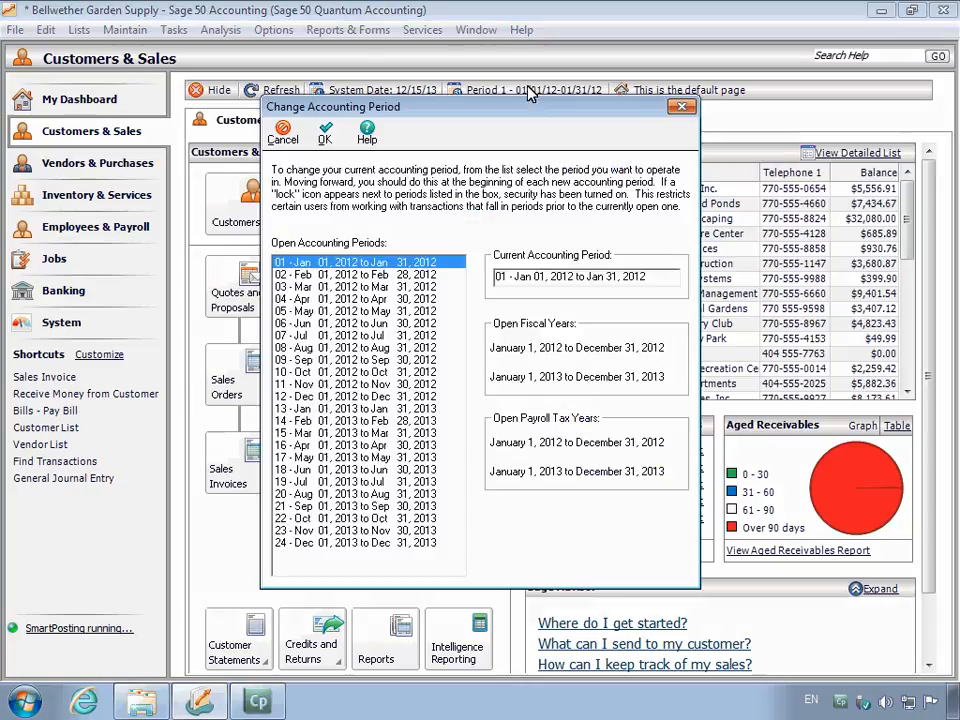
mouse_move(367, 378)
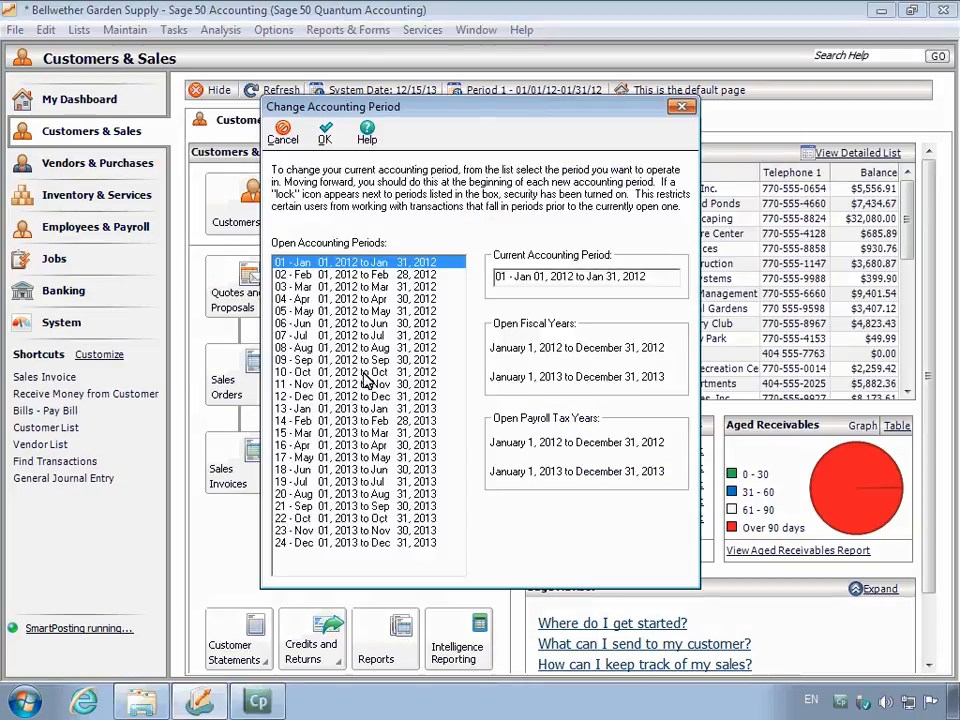
click(369, 542)
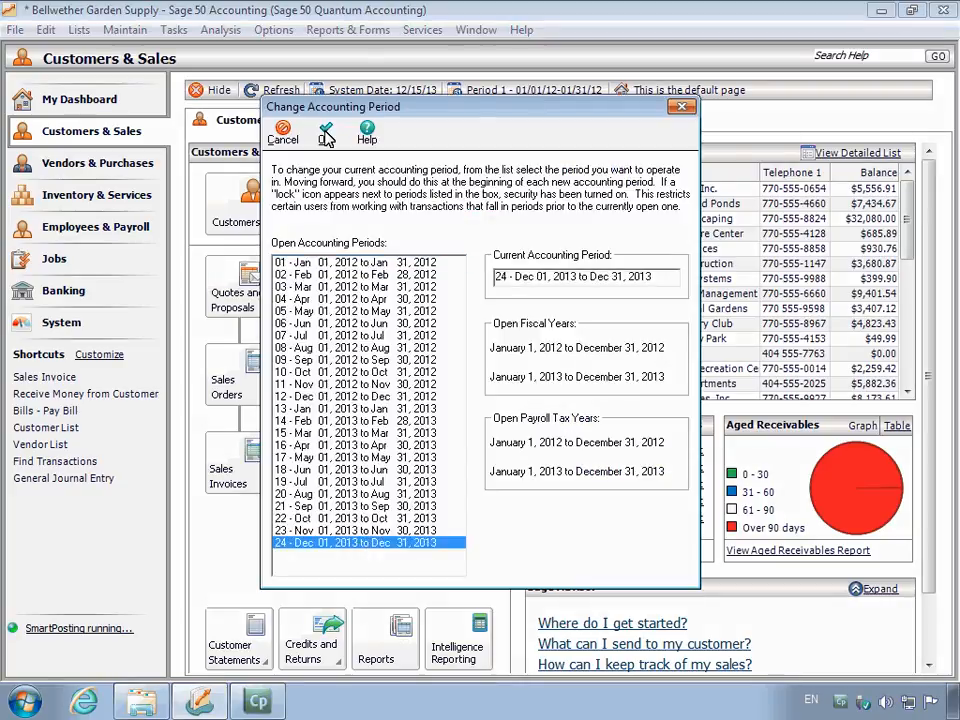
click(326, 130)
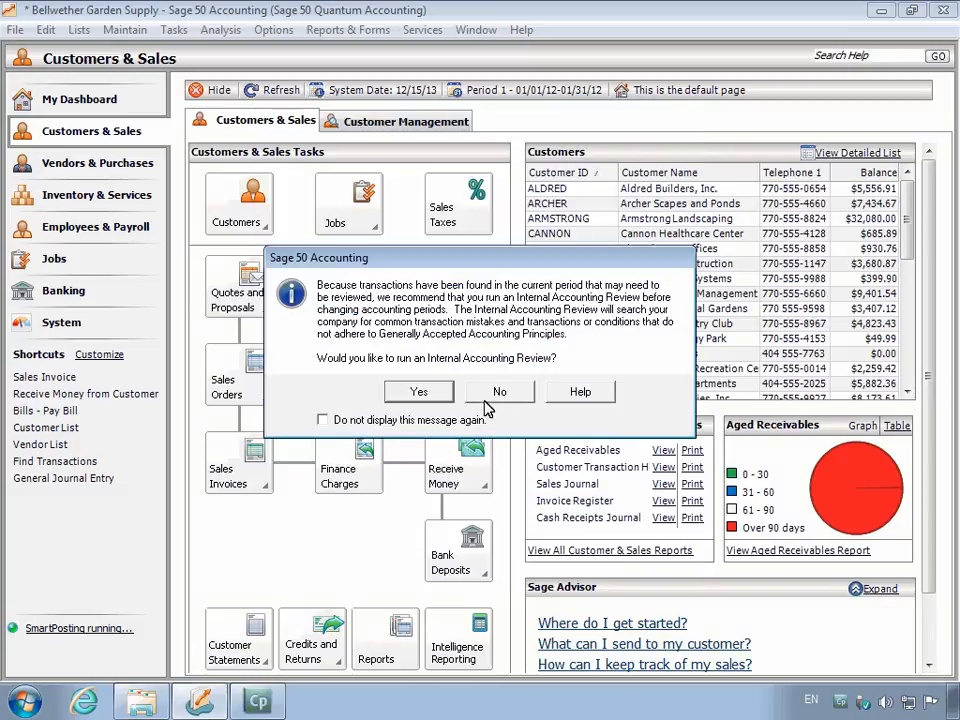
click(499, 391)
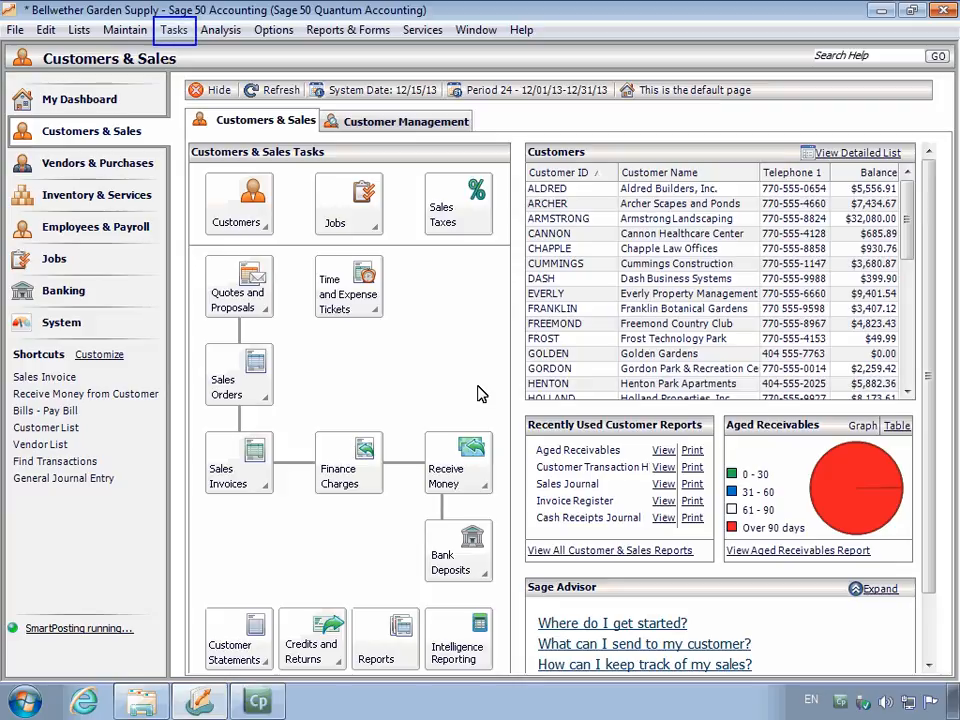
click(173, 29)
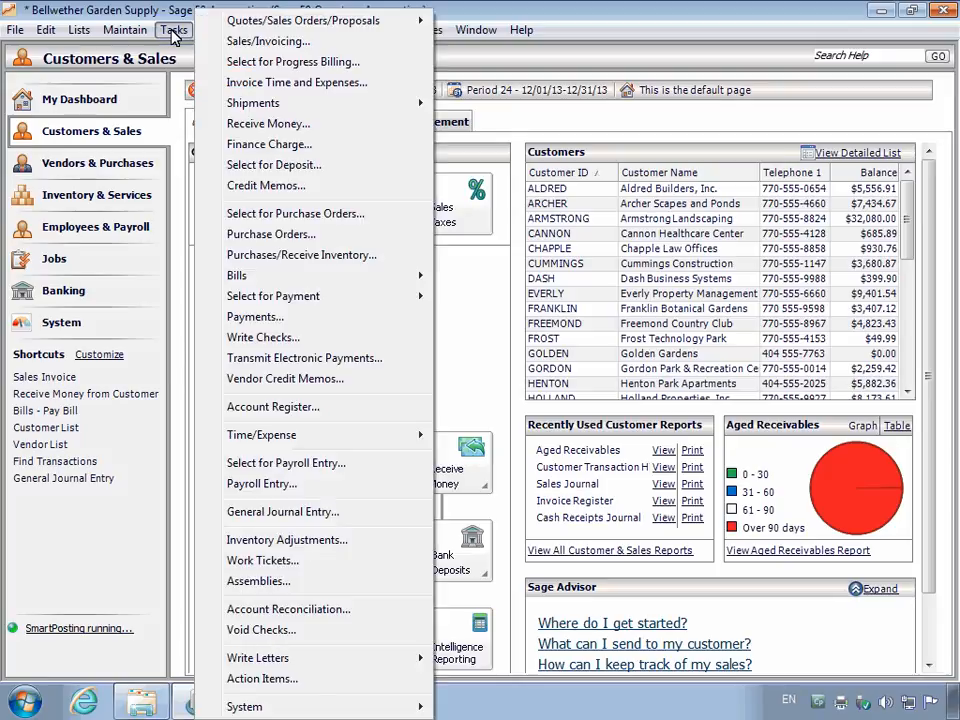
mouse_move(245, 706)
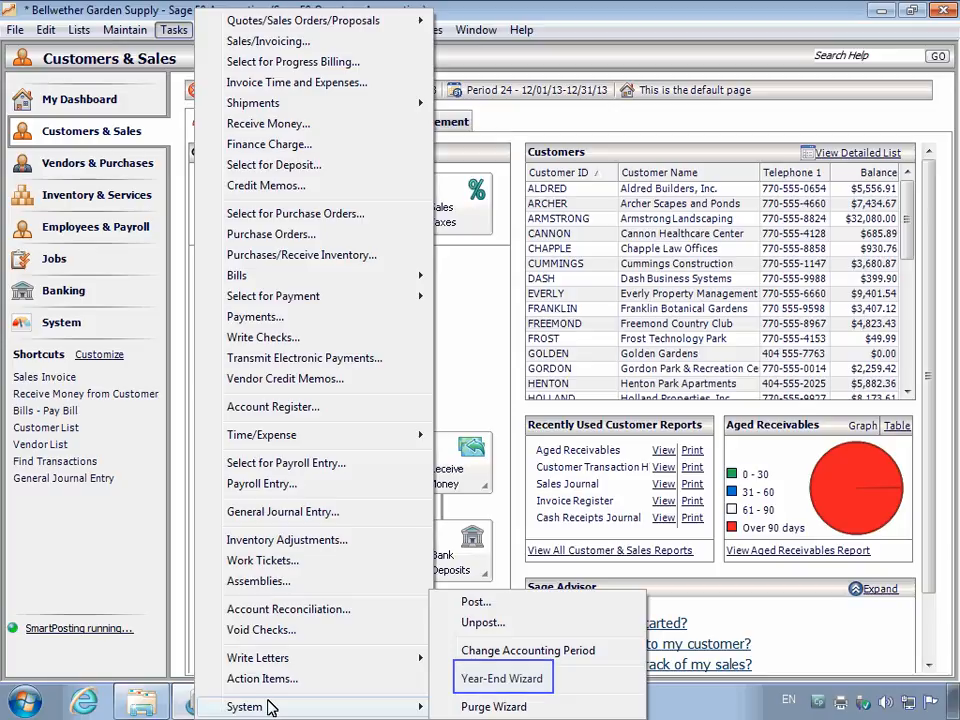
click(503, 678)
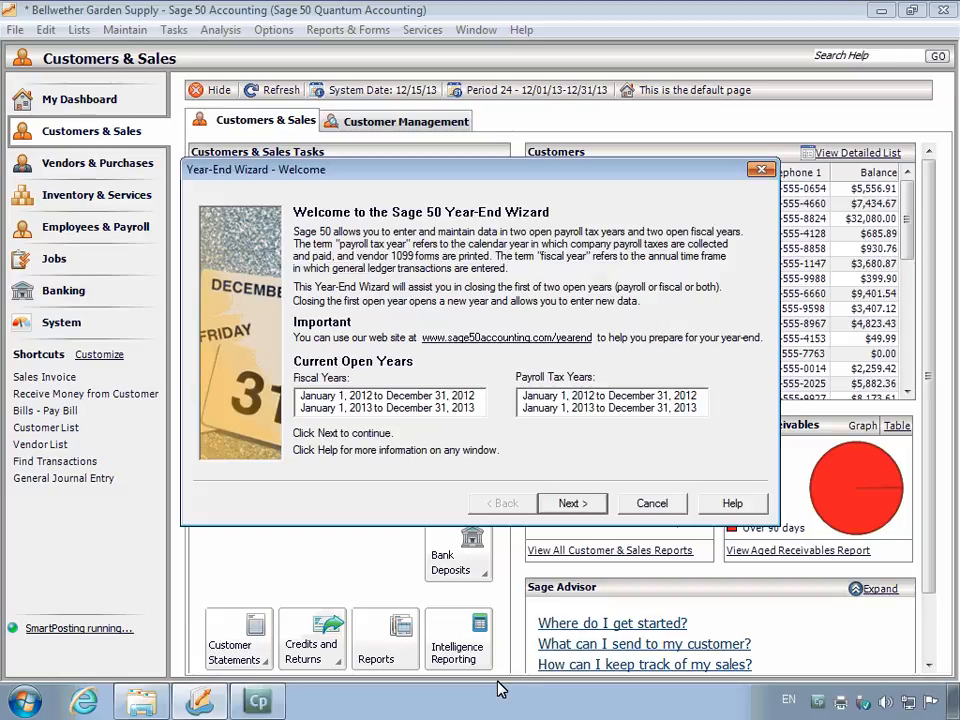
click(572, 503)
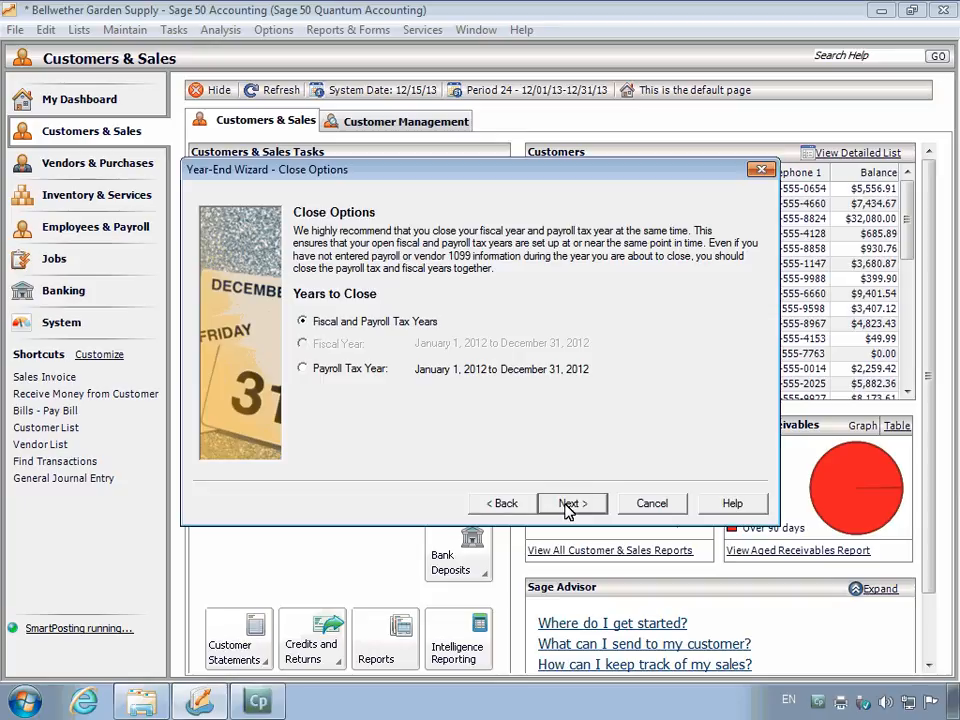
click(302, 321)
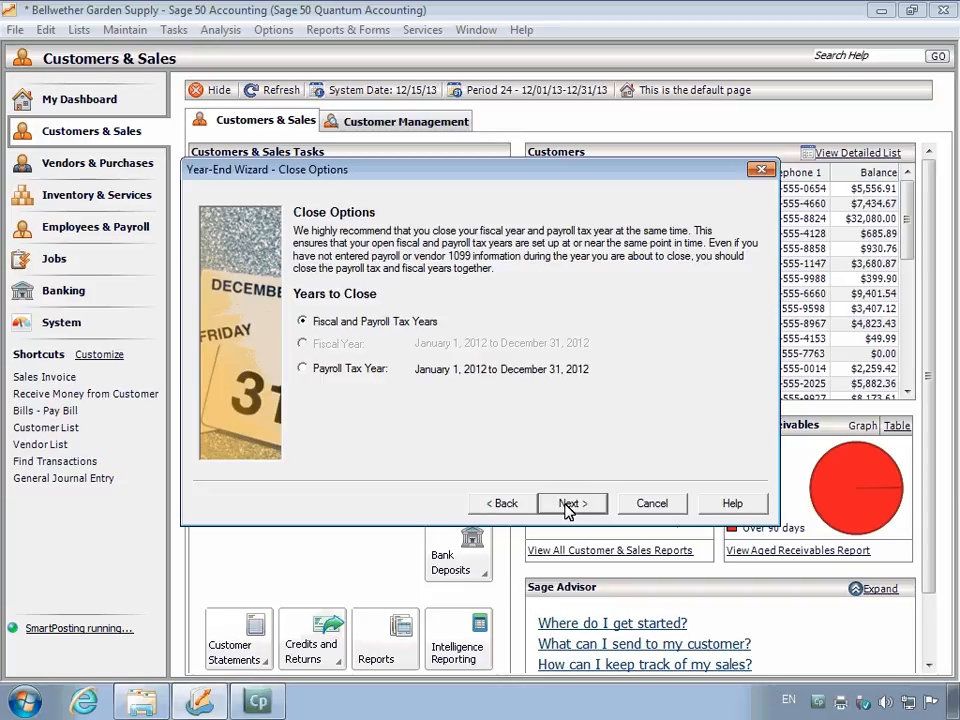
click(571, 503)
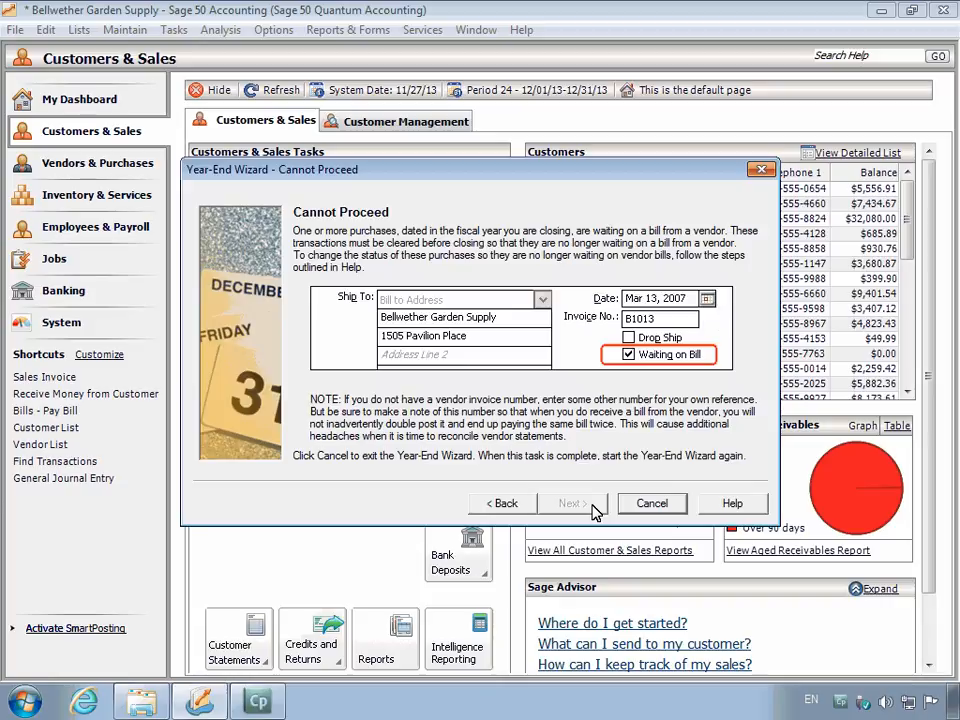
click(651, 503)
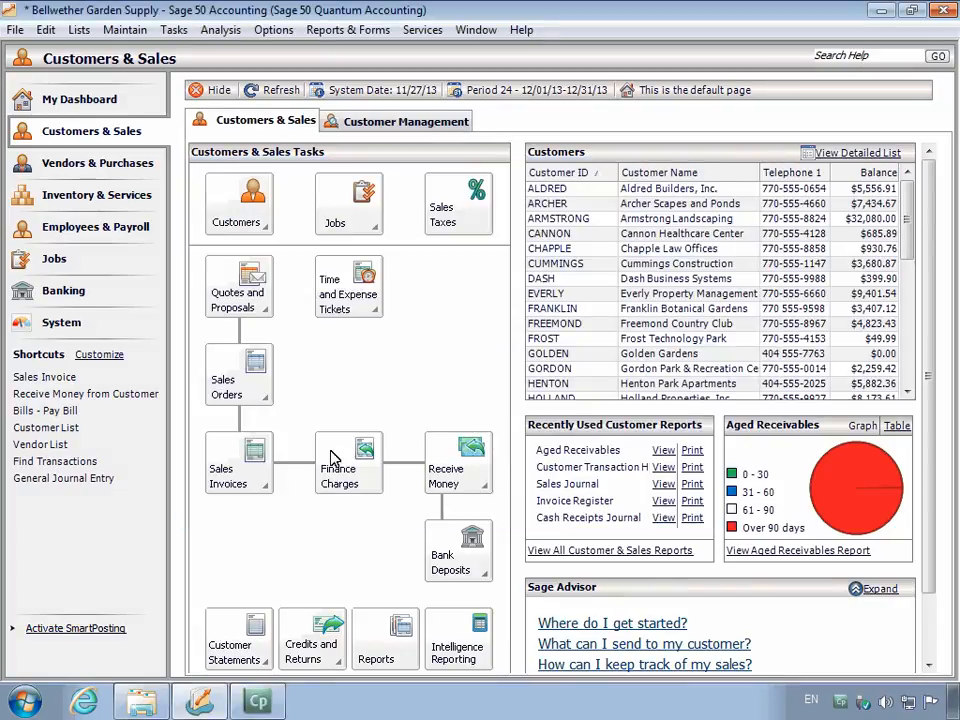
Clear the waiting-on-bill flag on DeJulia's purchase SS-00001, then close both windows
click(78, 29)
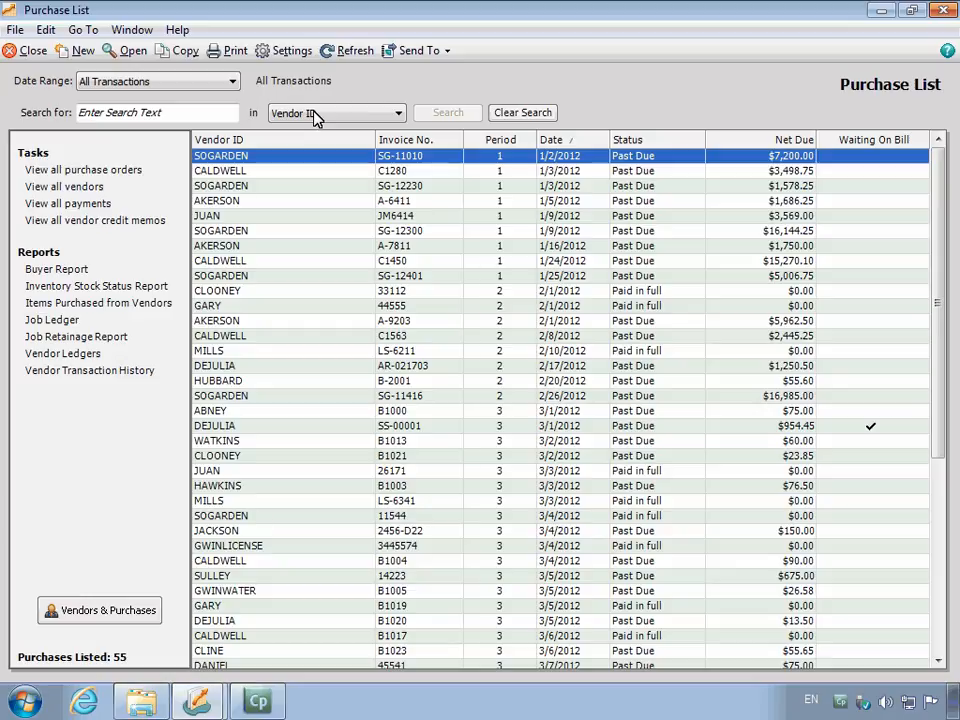
click(155, 81)
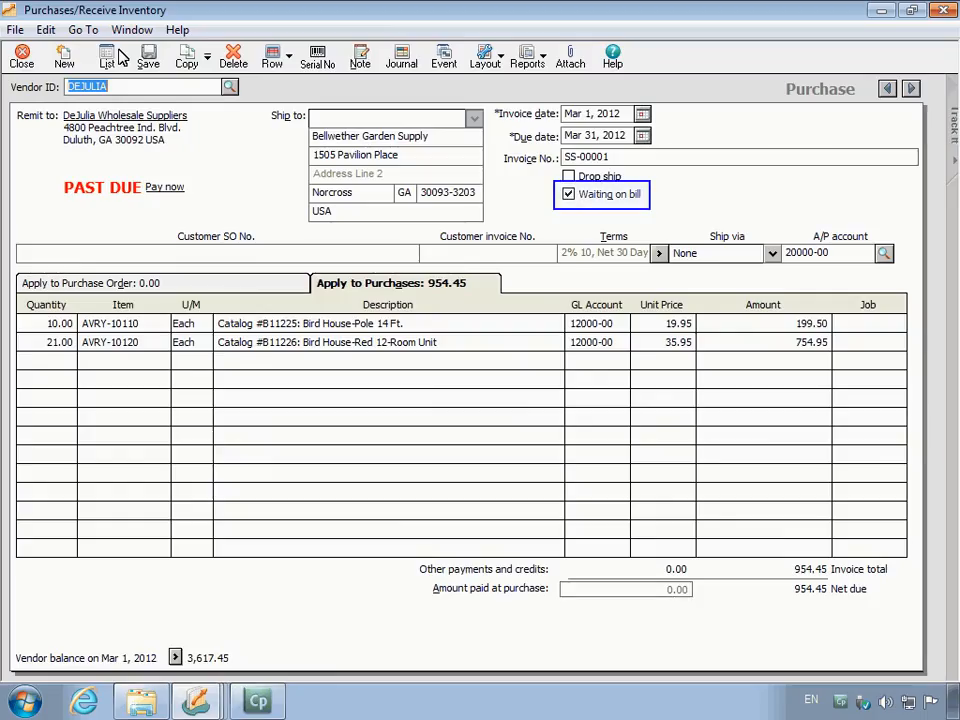
click(569, 194)
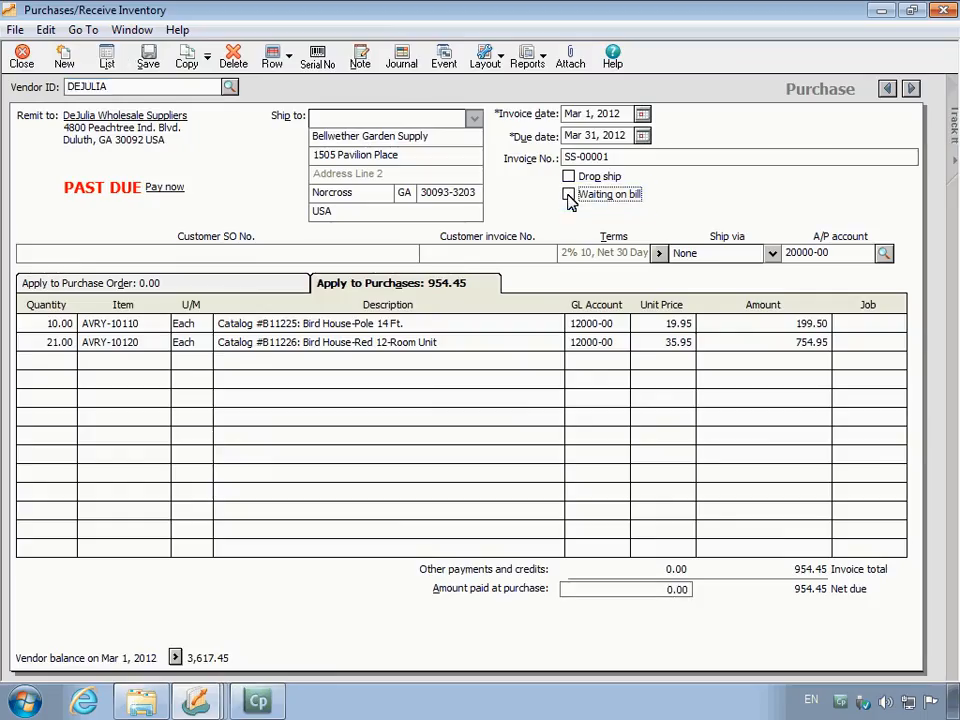
click(569, 194)
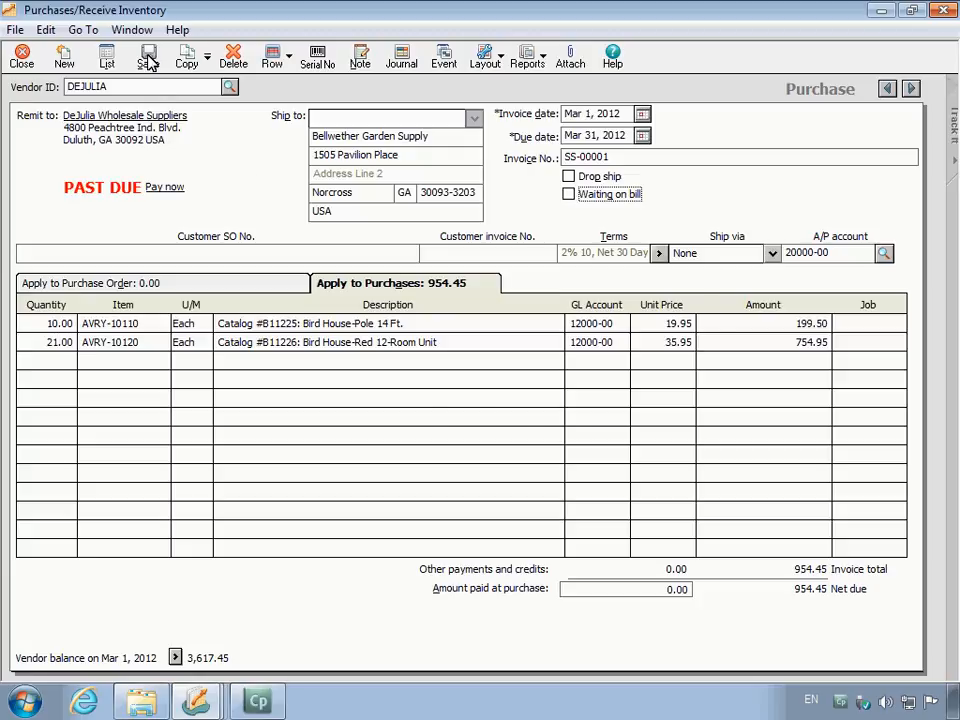
click(63, 56)
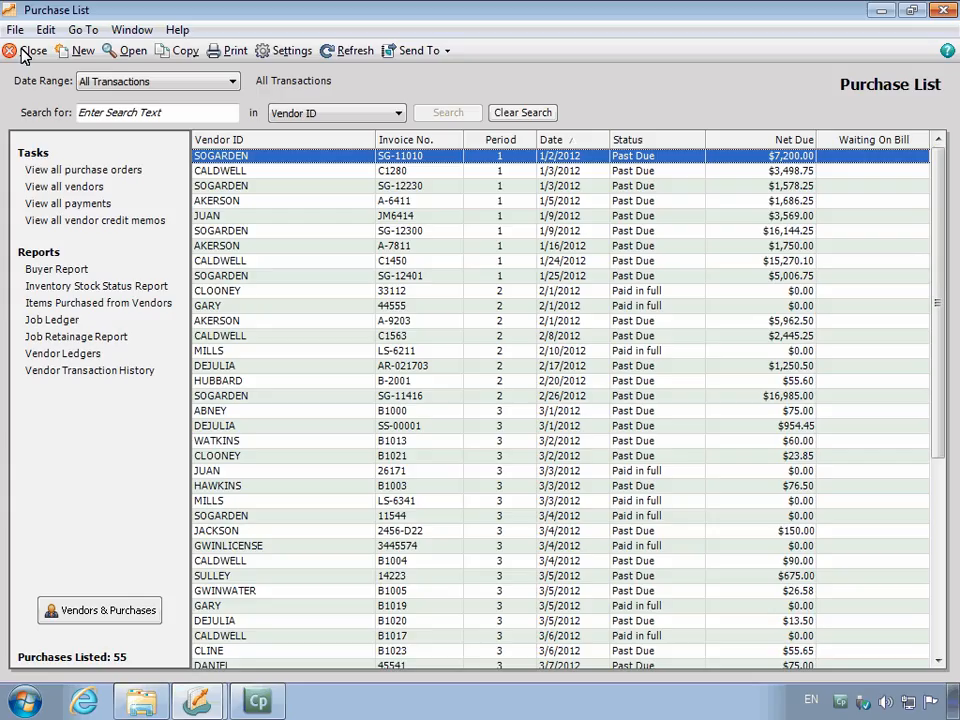
click(33, 51)
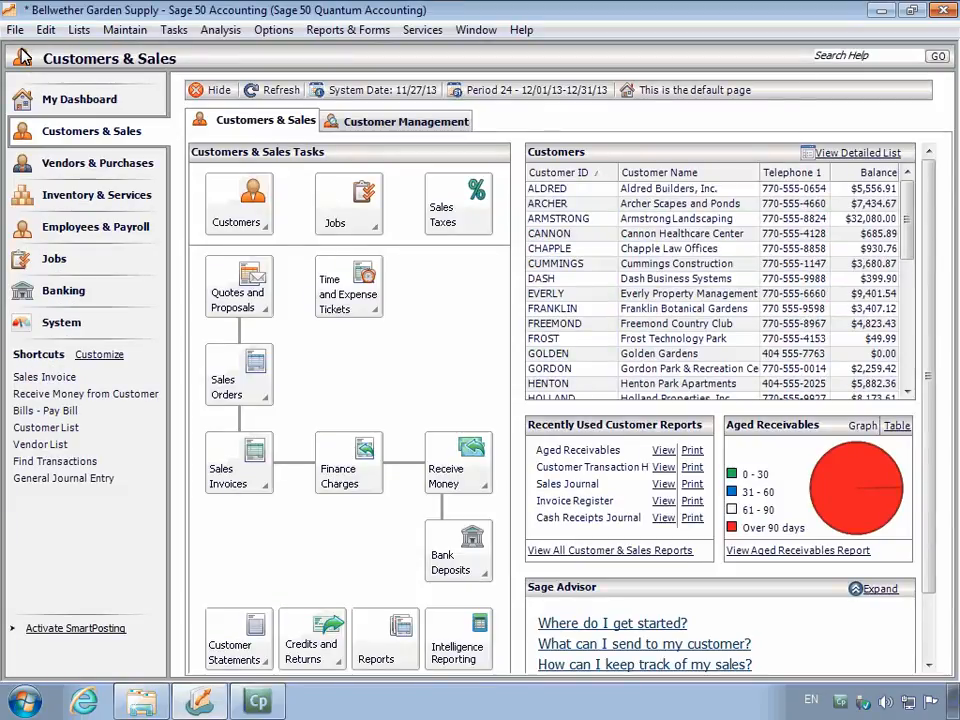
mouse_move(174, 29)
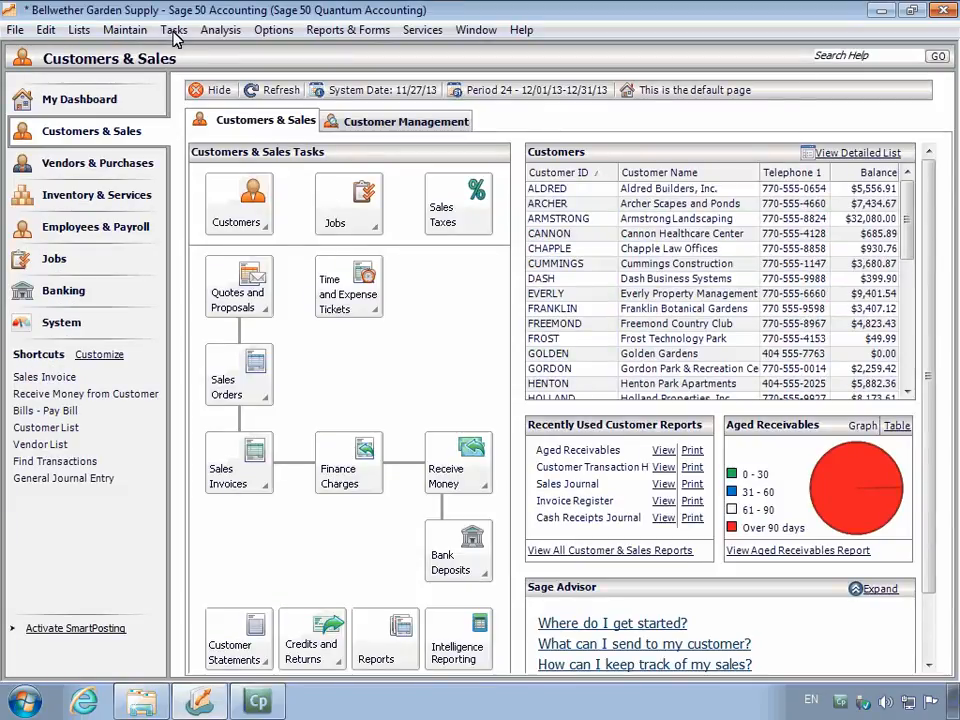
Start the Year-End Wizard and choose to close both fiscal and payroll tax years
click(173, 29)
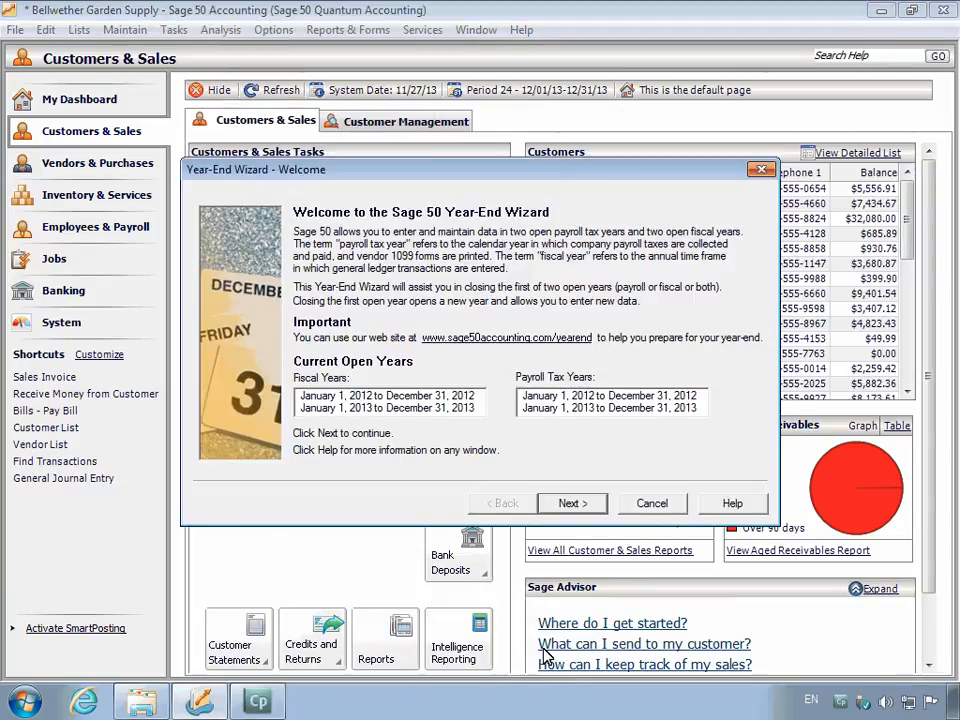
click(572, 503)
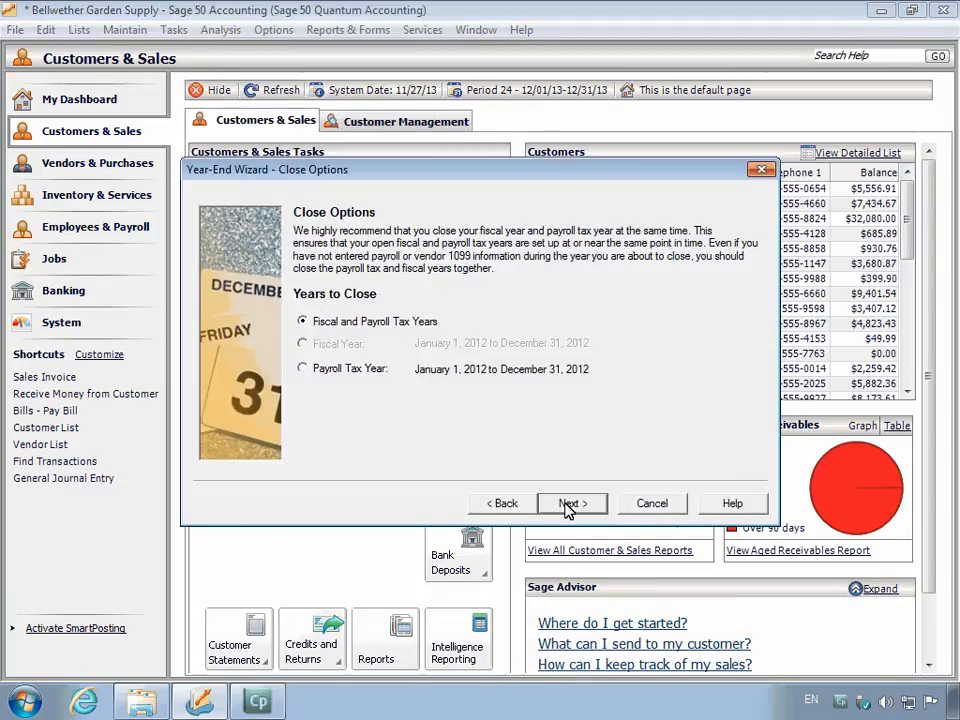
click(572, 503)
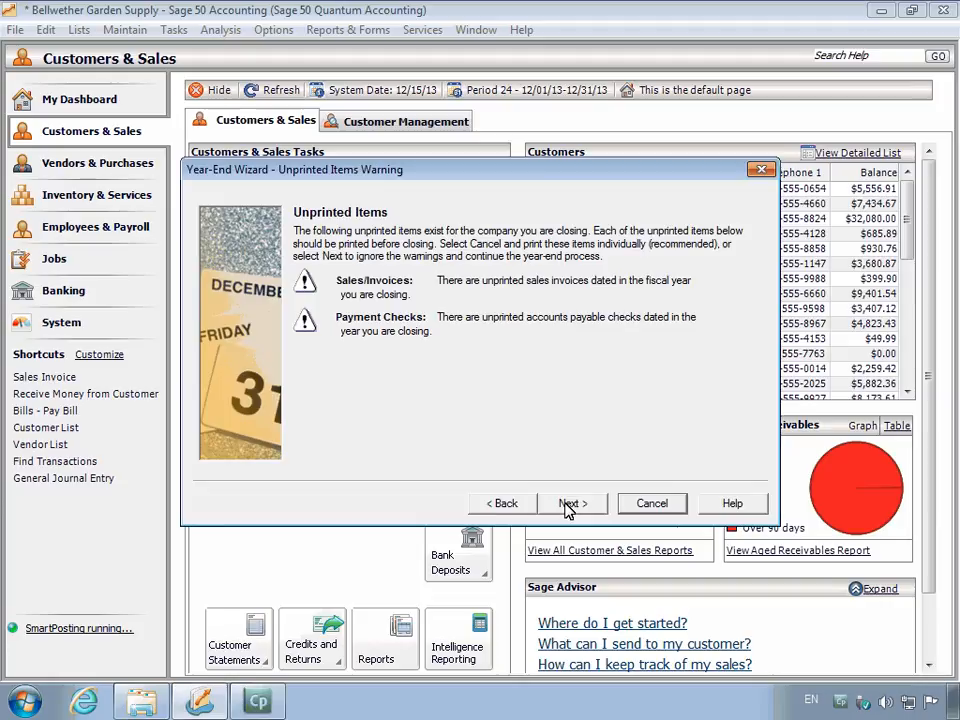
mouse_move(590, 508)
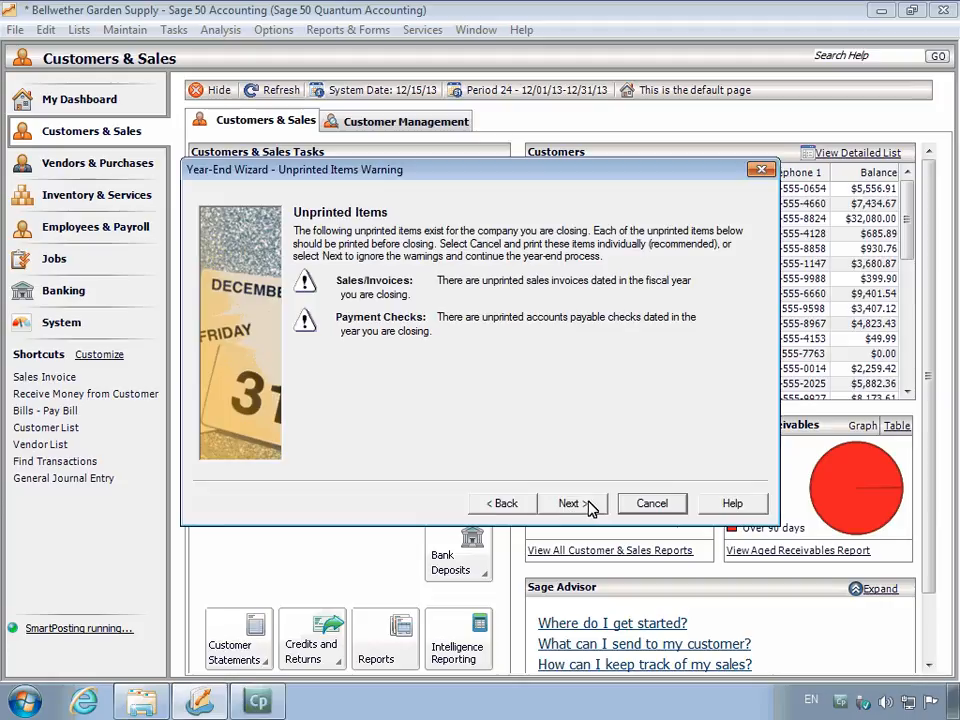
Pass the unprinted-items warning and leave every year-end report unmarked for printing
click(572, 503)
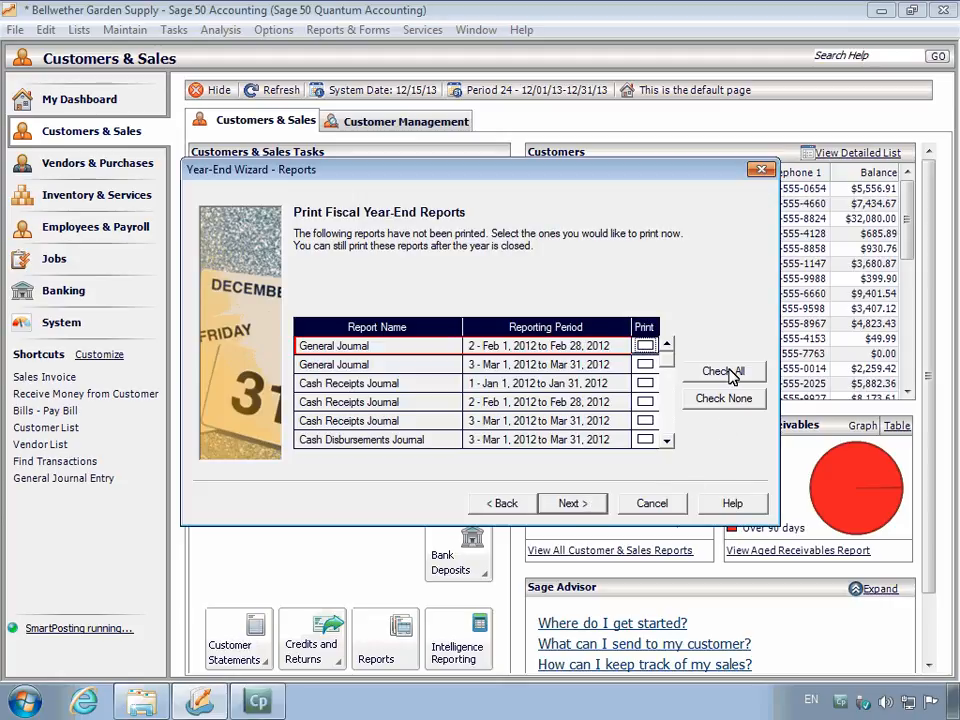
click(723, 371)
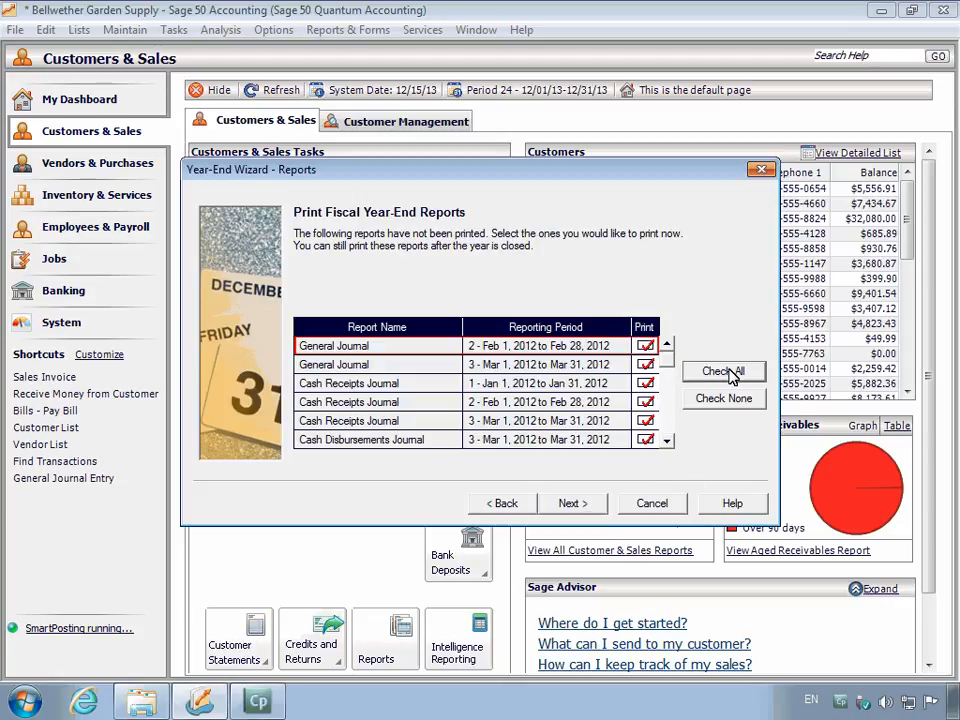
click(723, 398)
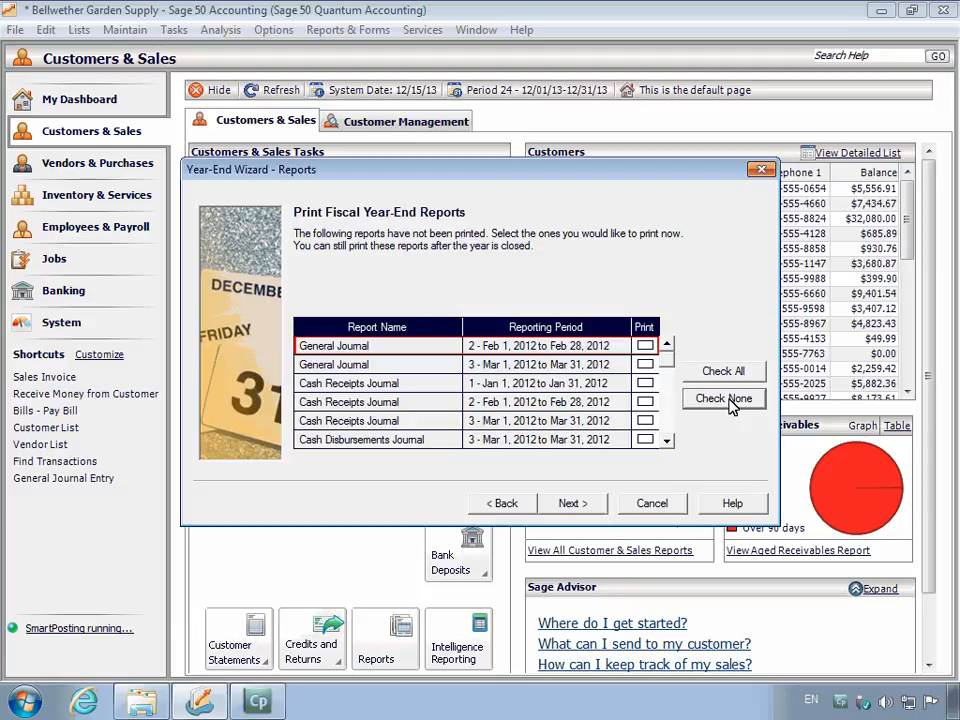
click(567, 503)
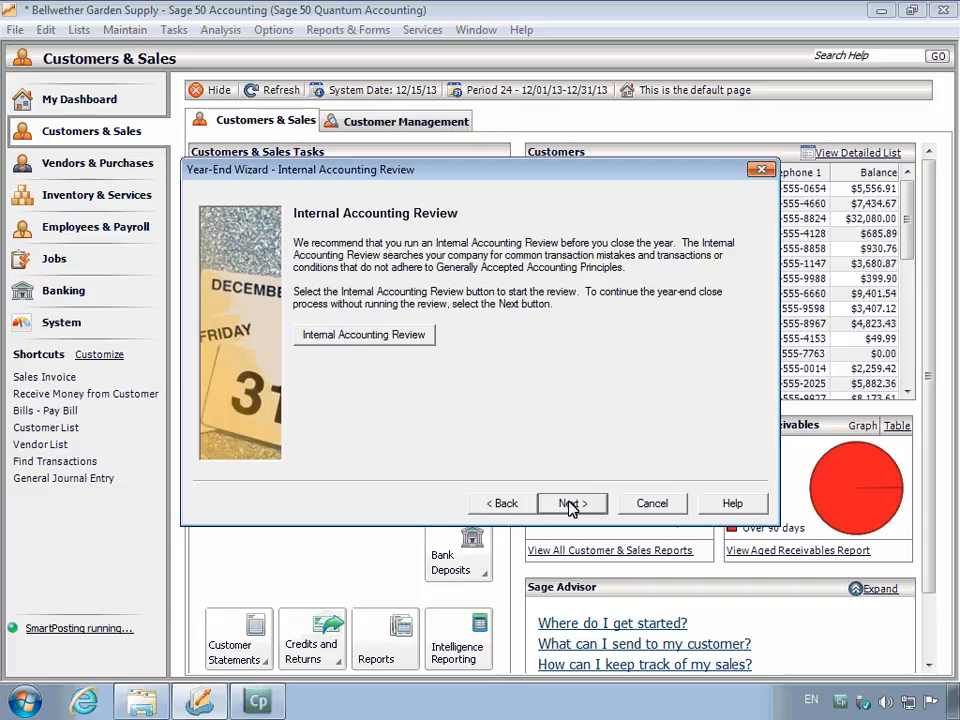
mouse_move(595, 505)
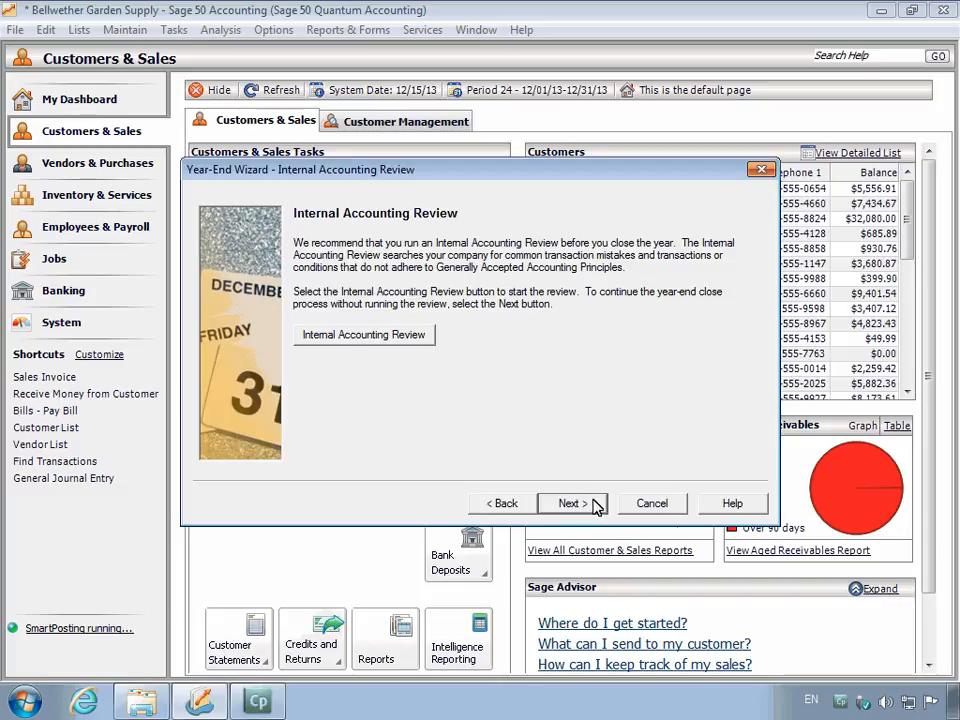
Skip the review step and save a company backup named CompanyFiscalClose2012
click(569, 503)
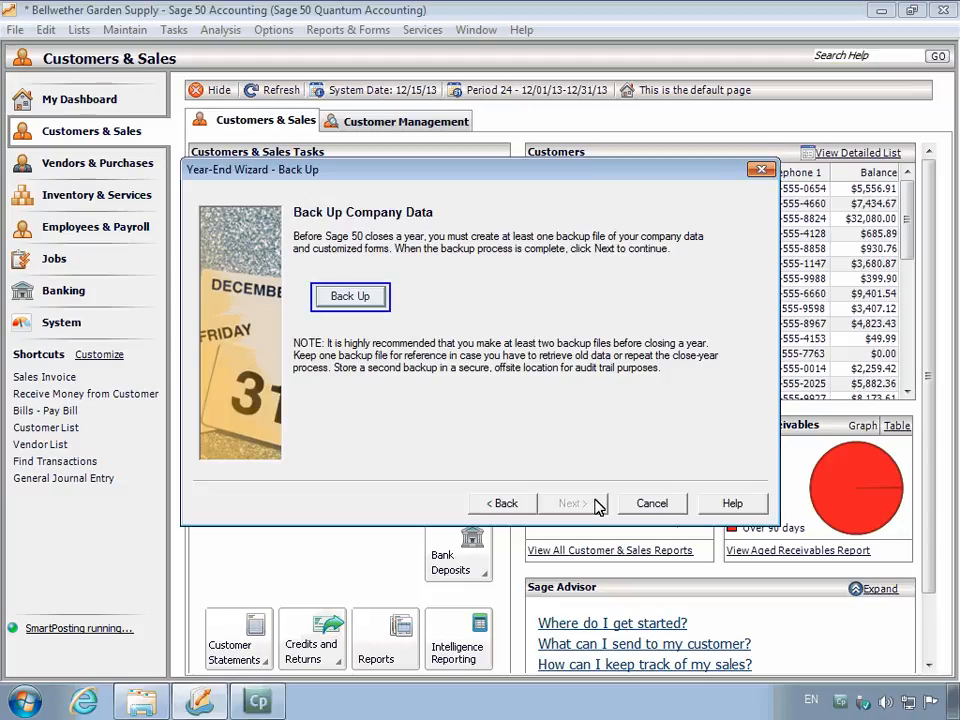
click(350, 296)
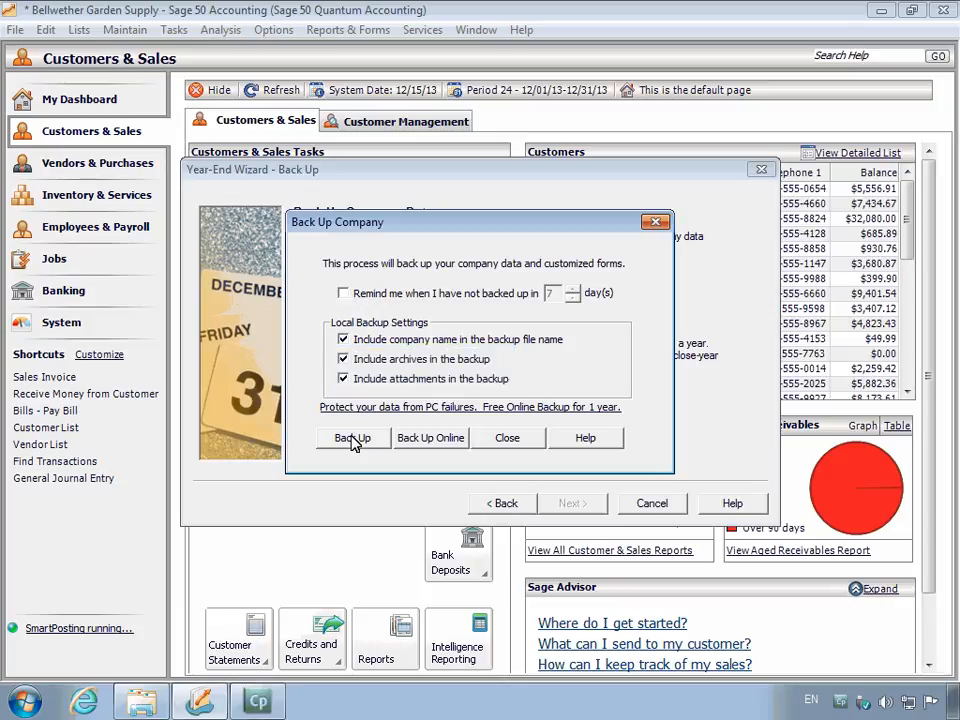
click(352, 437)
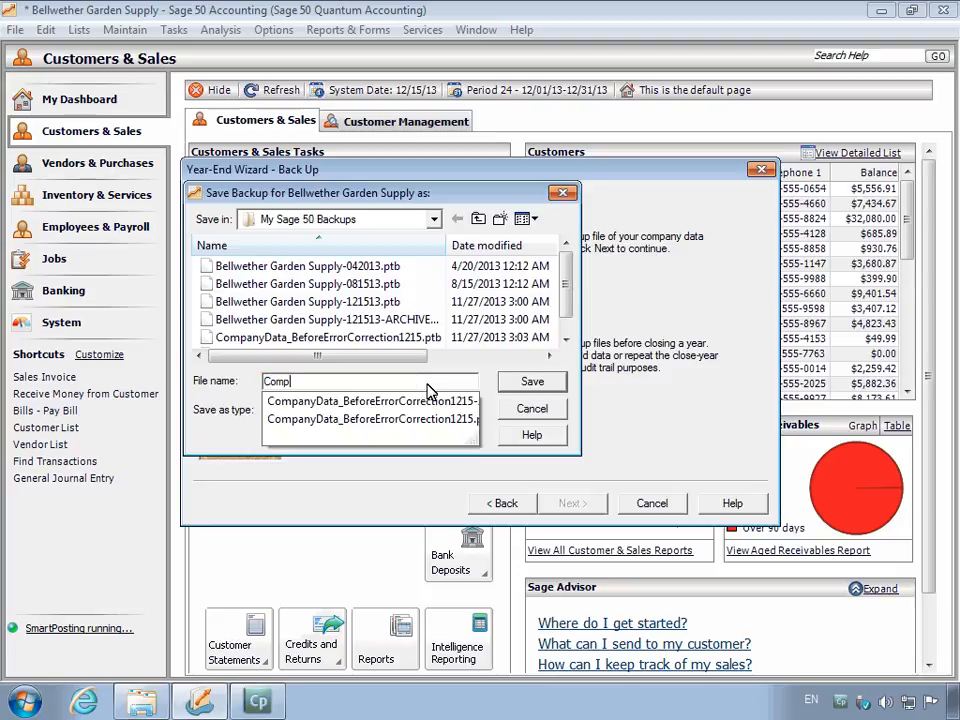
text(CompanyFiscalClose2012)
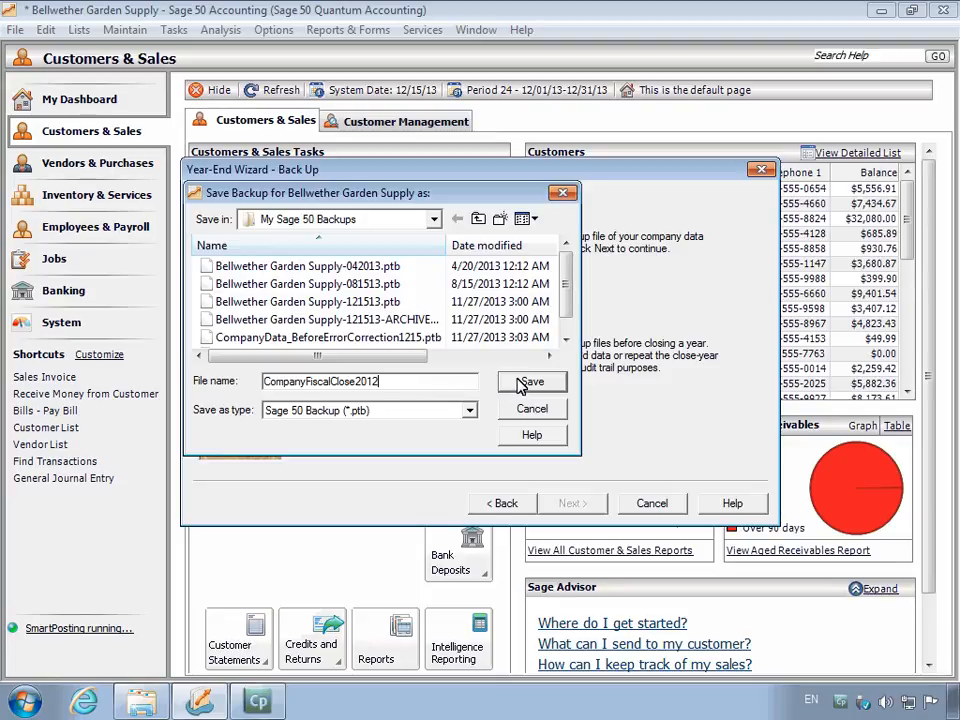
click(531, 382)
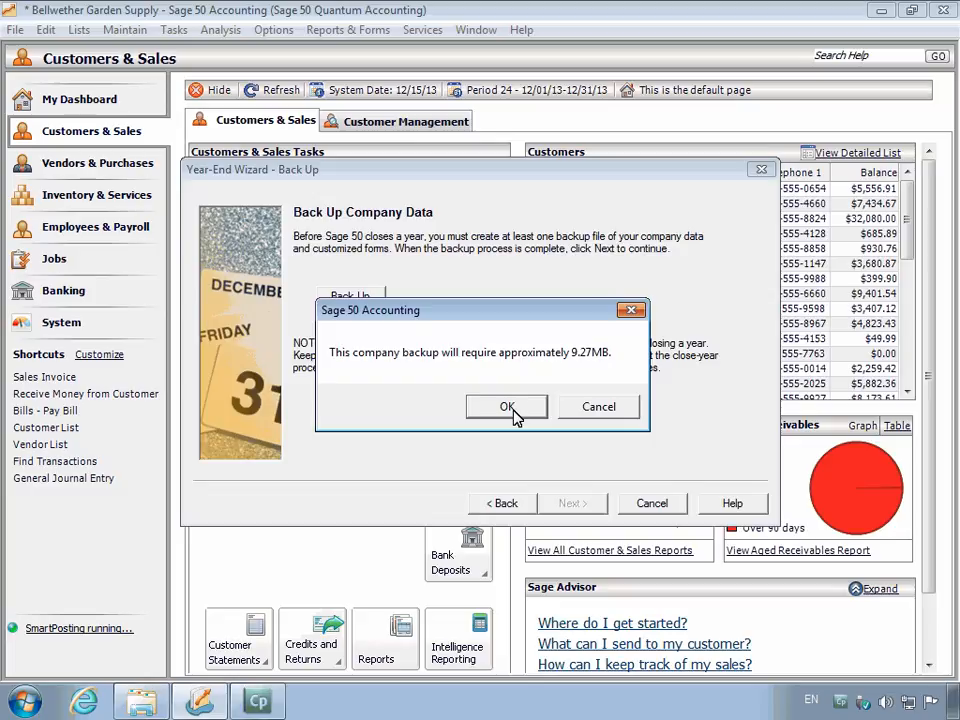
click(506, 406)
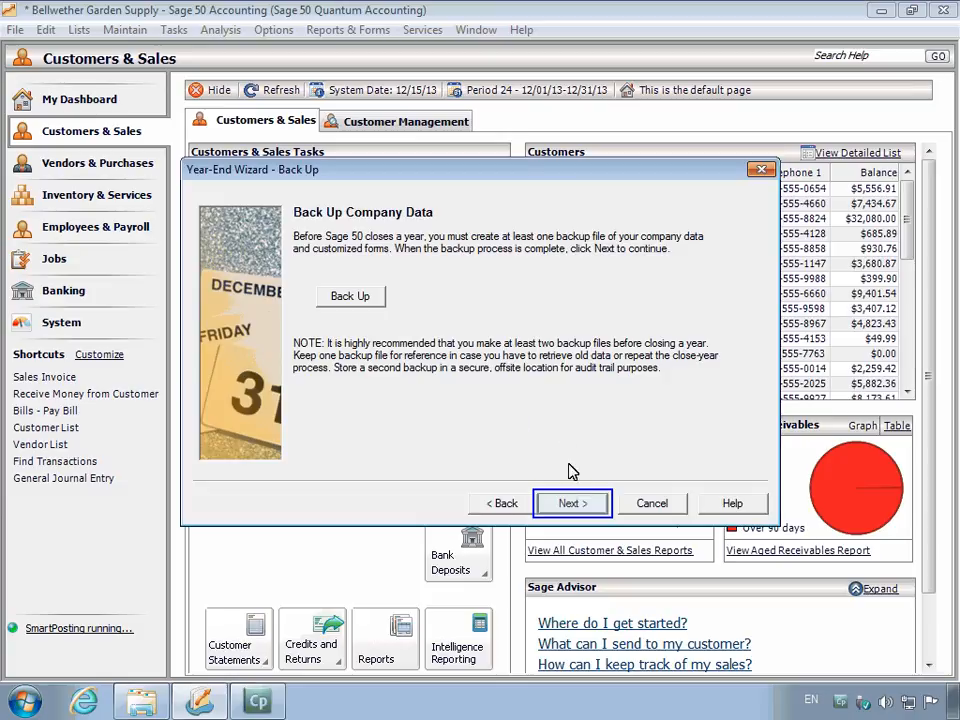
Enable company archiving under the name Archive-121513 and continue
click(572, 503)
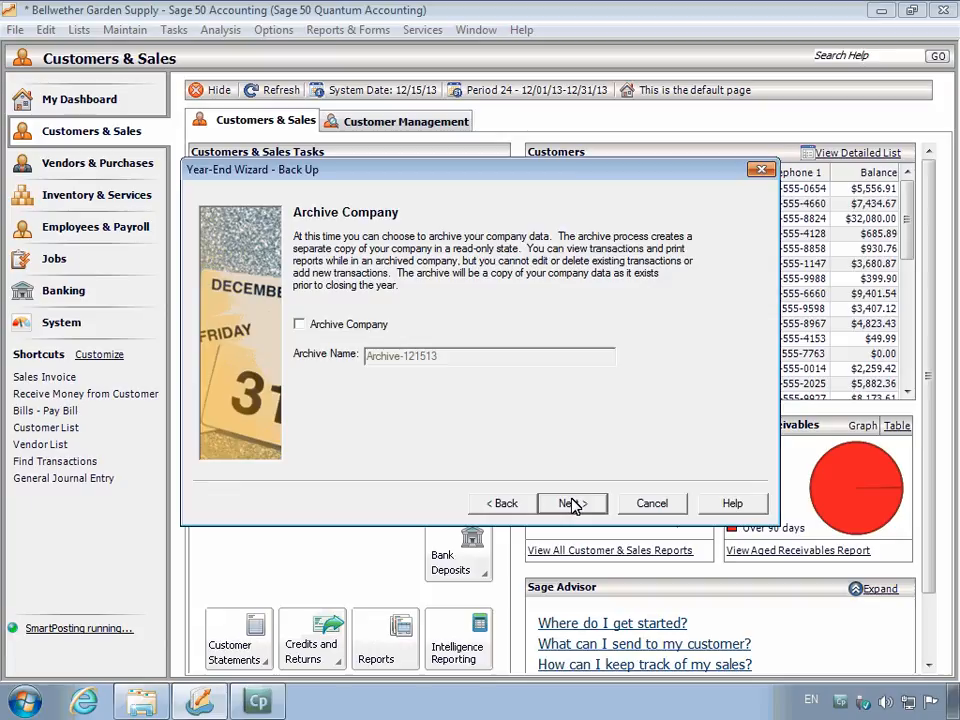
click(299, 324)
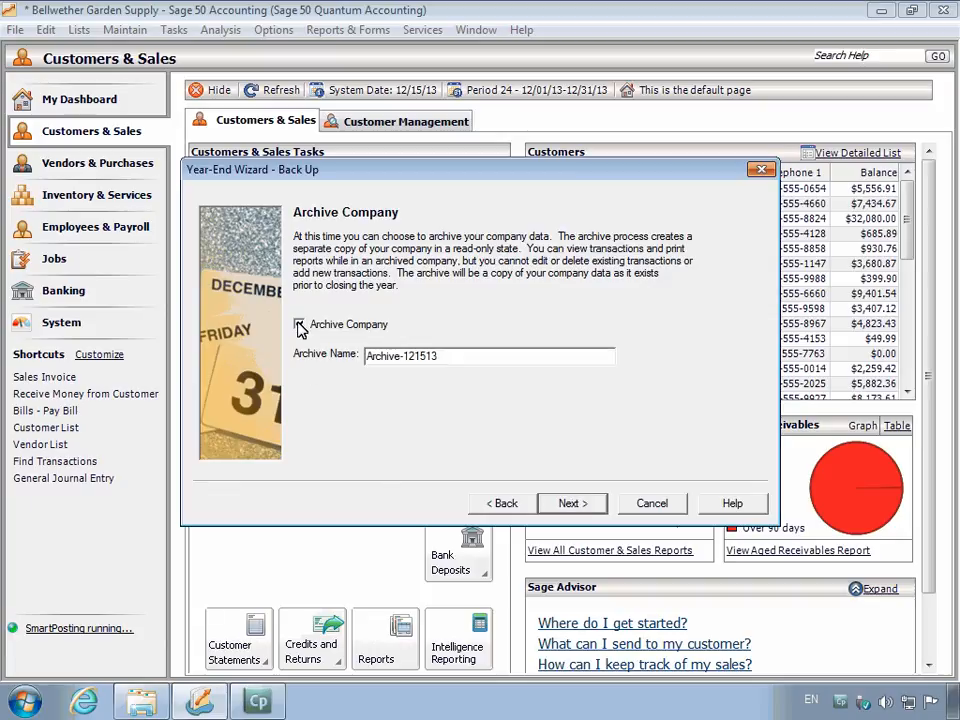
click(298, 324)
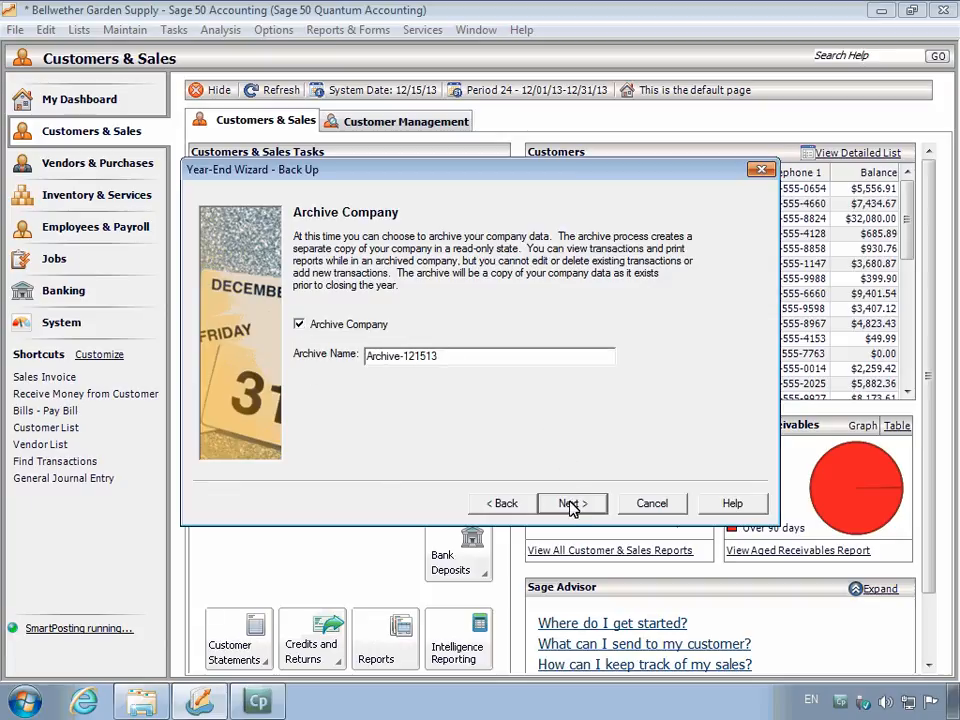
click(566, 503)
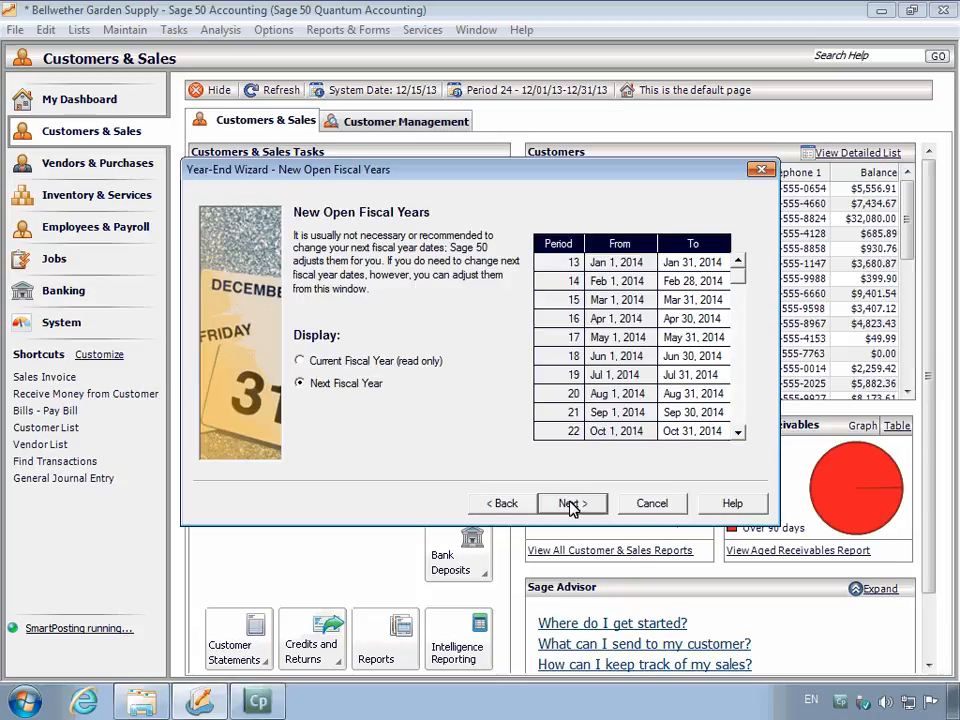
Accept the proposed 2014 fiscal period dates unchanged
click(732, 503)
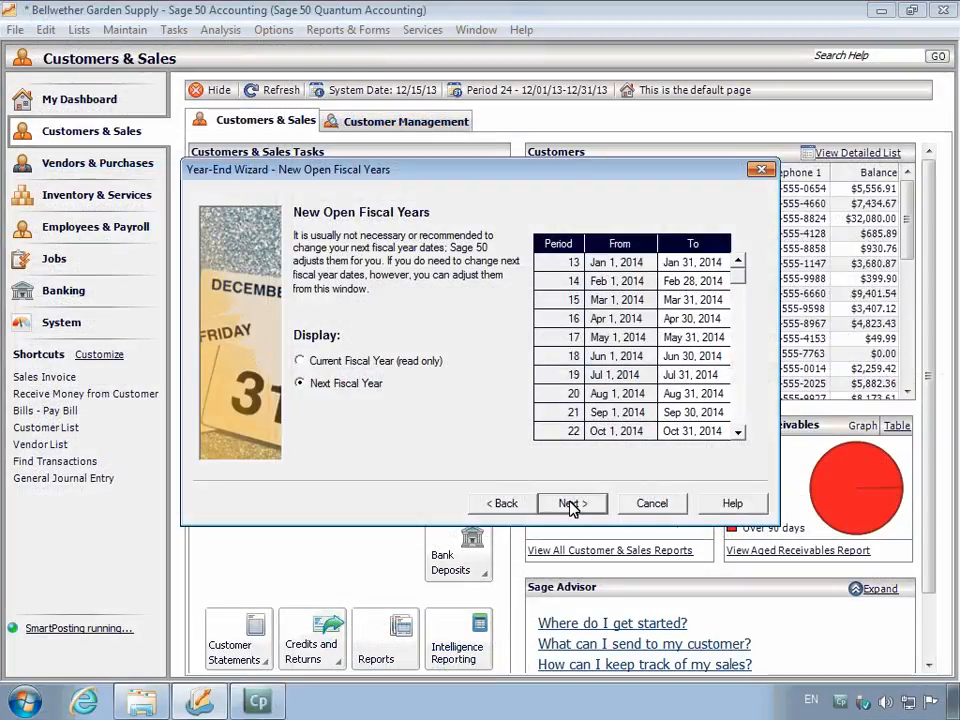
mouse_move(595, 515)
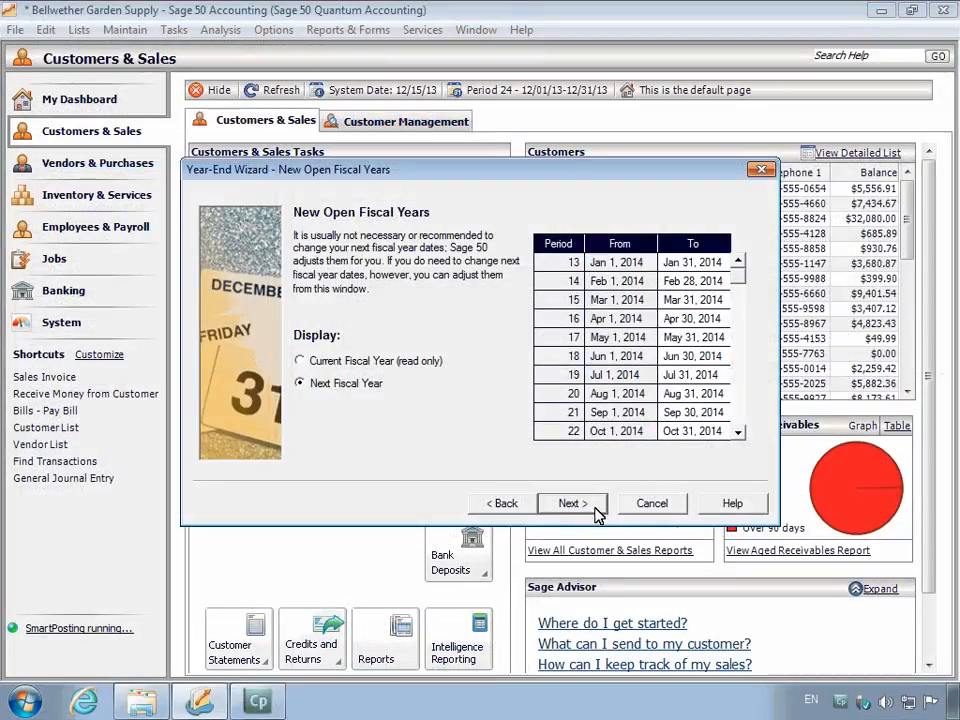
click(571, 503)
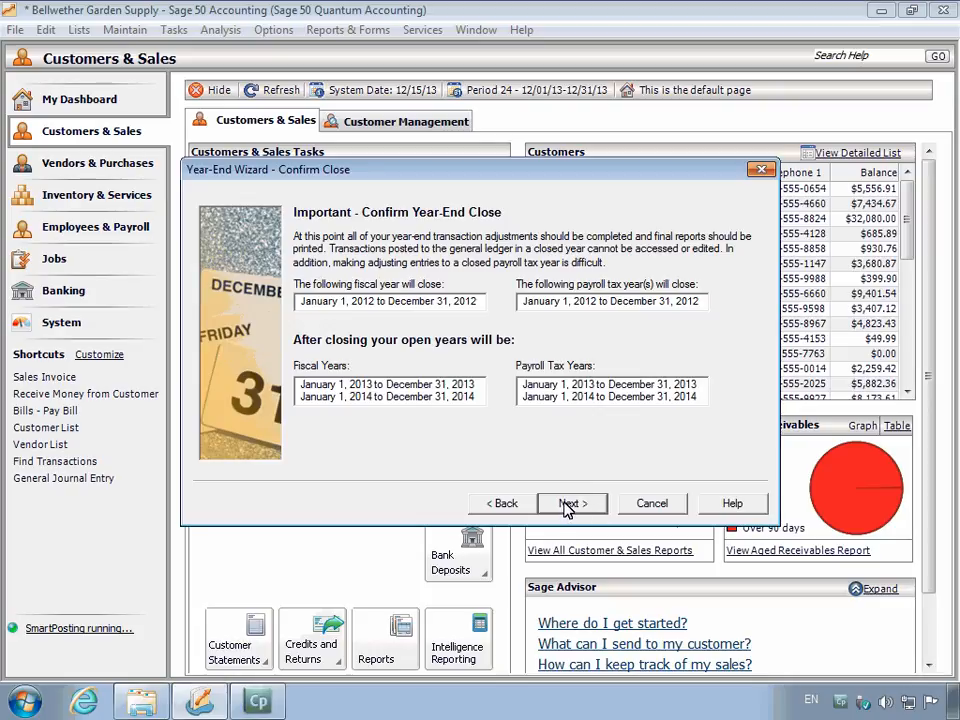
Confirm closing 2012, turn off data verification, and run Begin Close to completion
click(571, 503)
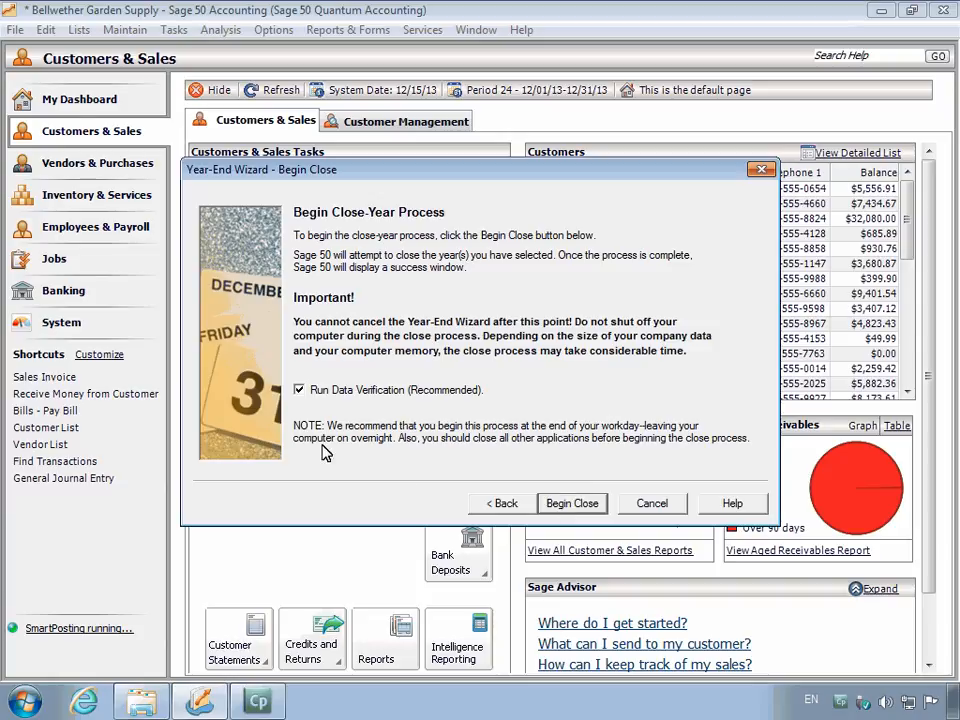
click(299, 390)
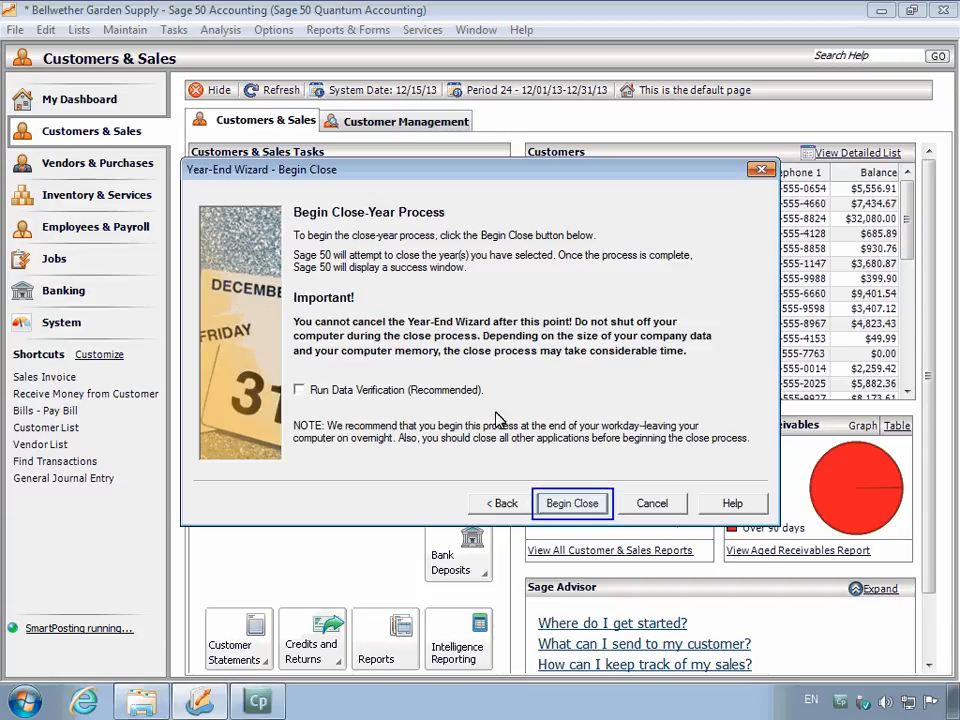
click(572, 503)
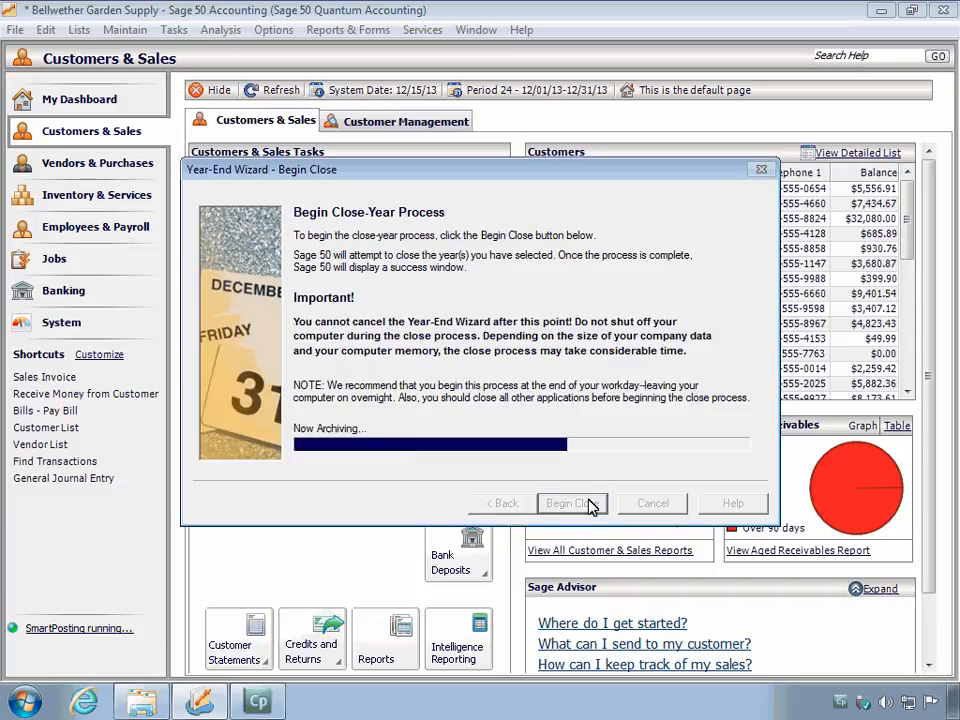
click(572, 503)
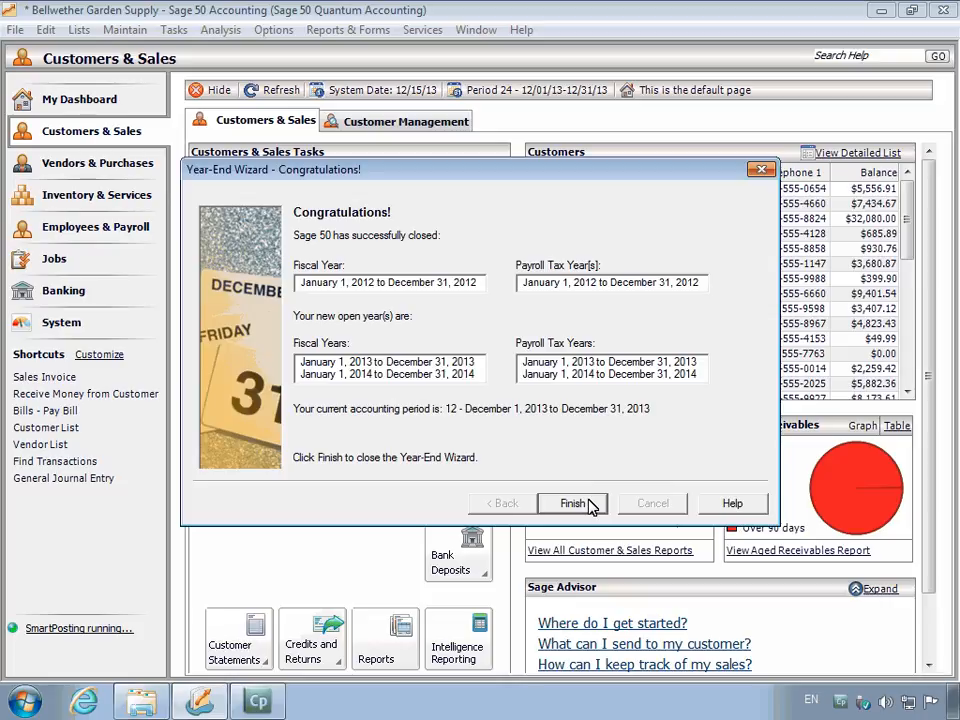
Finish the Year-End Wizard and view open periods January 2013–December 2014 in Change Accounting Period
click(573, 503)
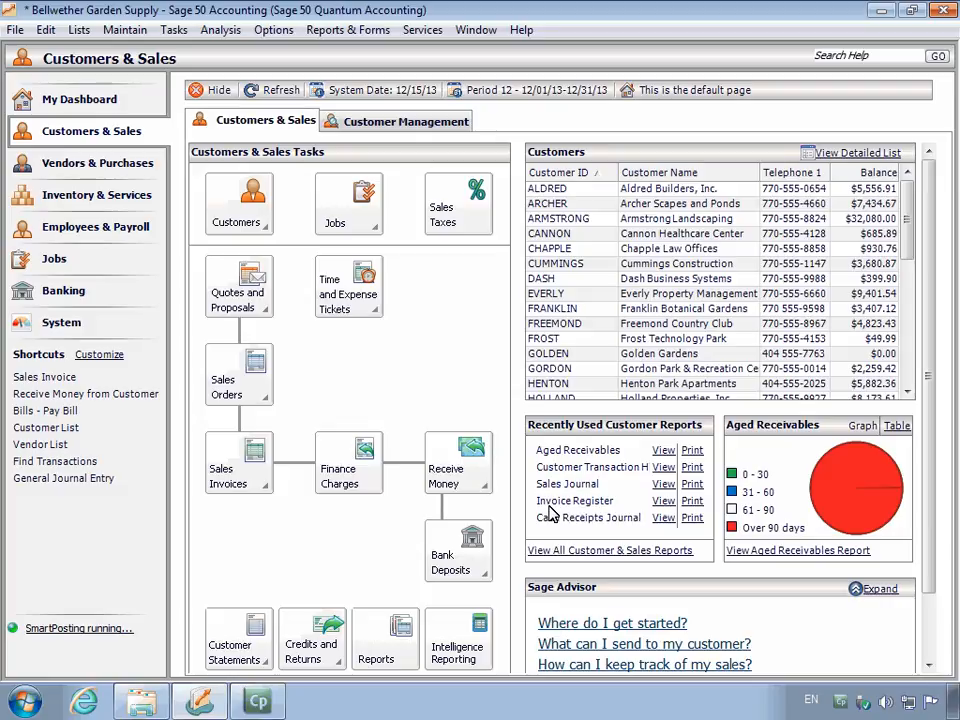
click(480, 90)
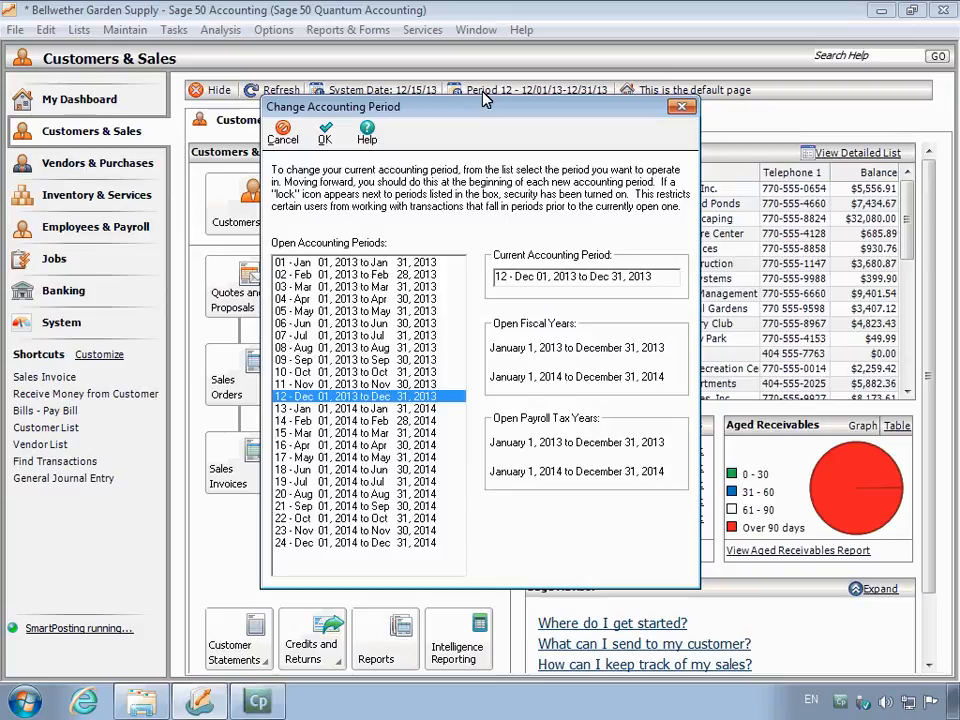